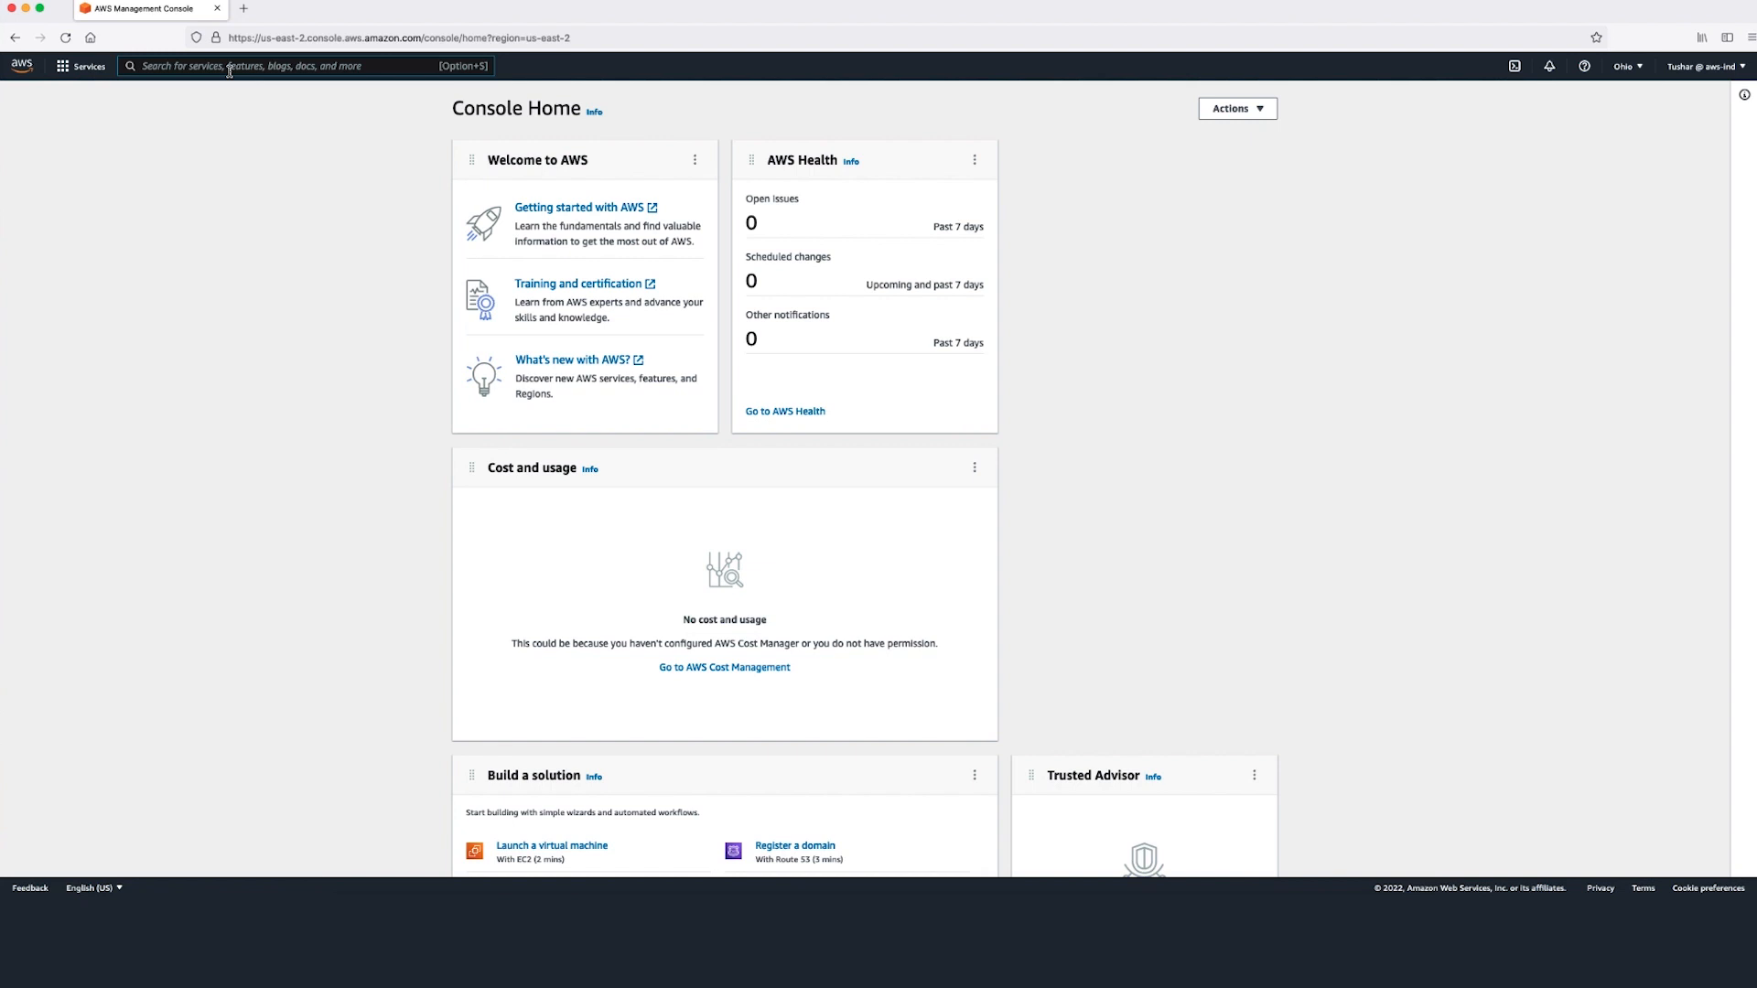
Find test-bucket-kc-video in S3 and confirm its region is us-west-2 (US West Oregon)
{"action": "type", "text": "s3"}
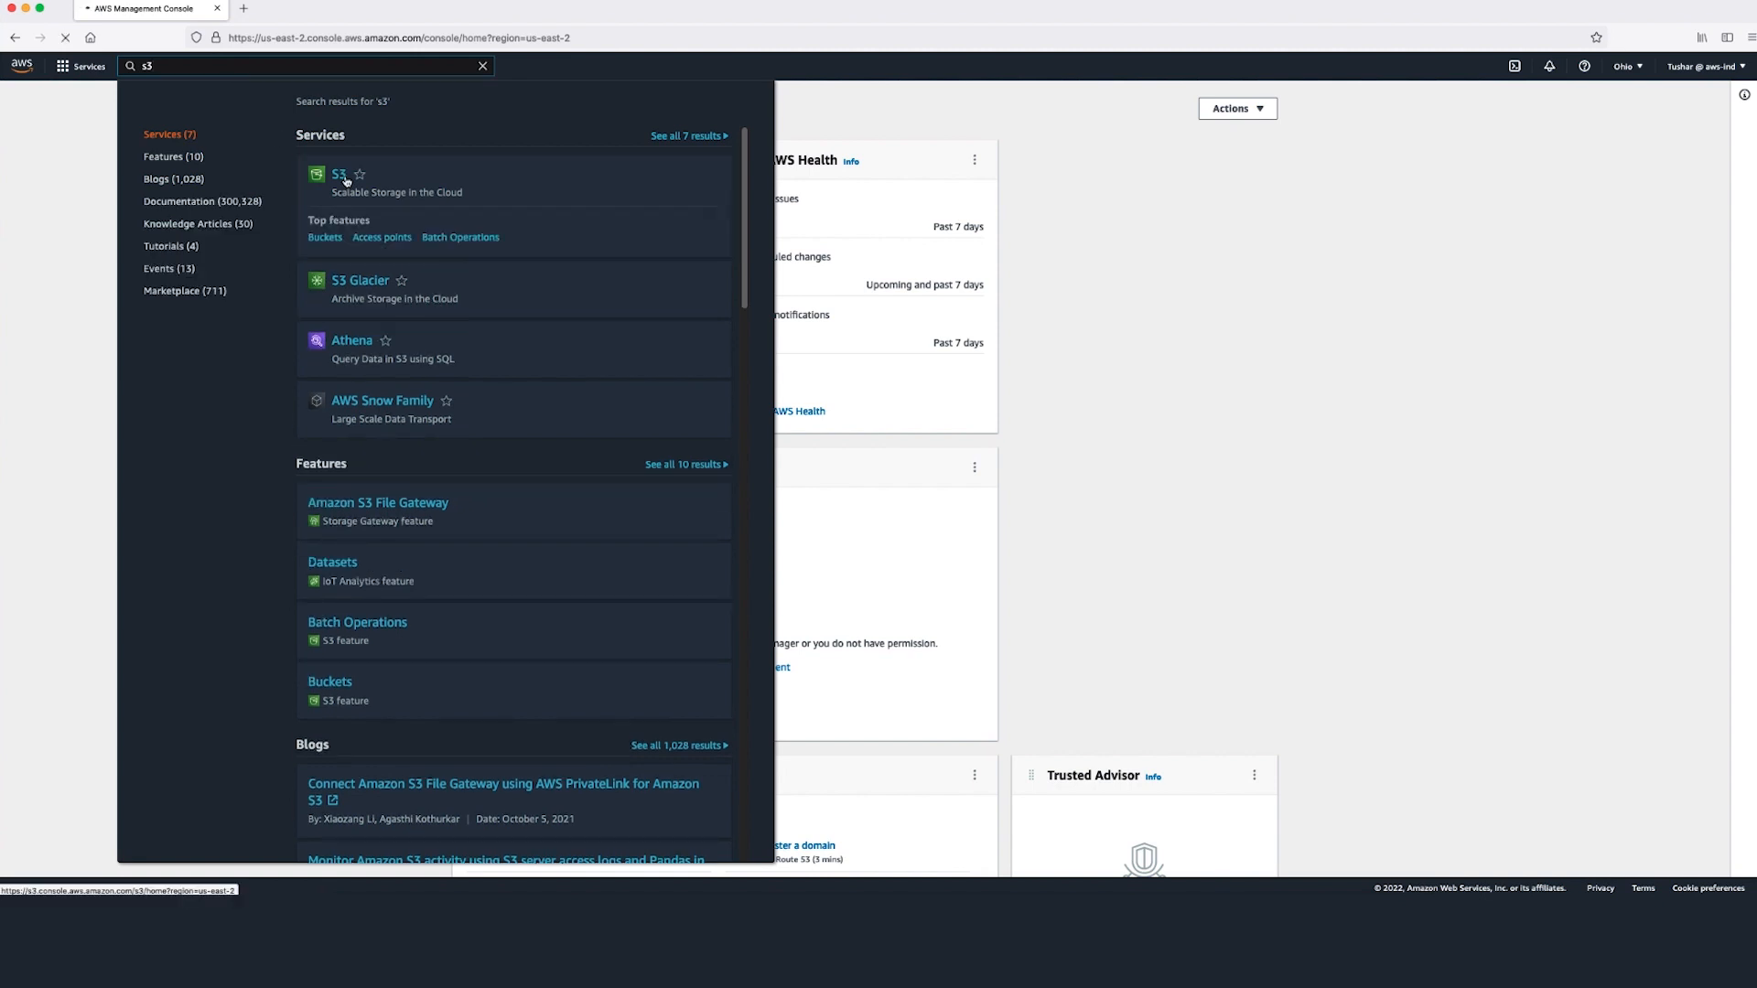
{"action": "left_click", "coordinate": [338, 175]}
{"action": "type", "text": "test-buc"}
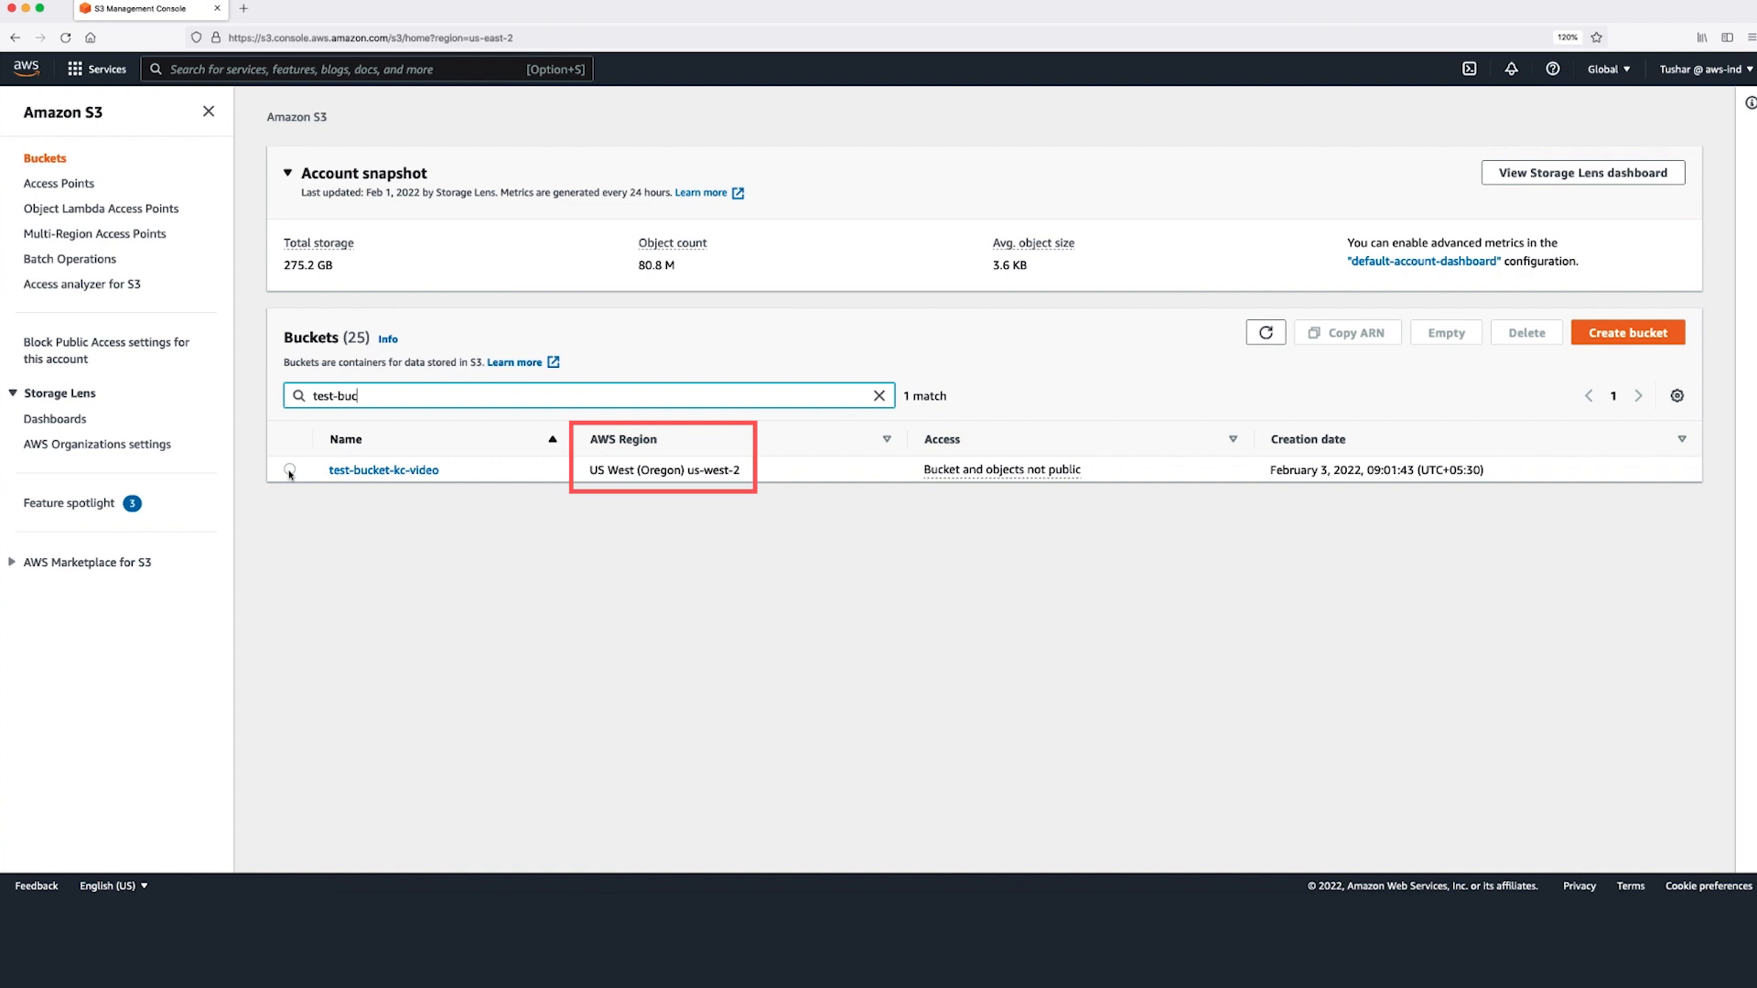
{"action": "left_click", "coordinate": [289, 471]}
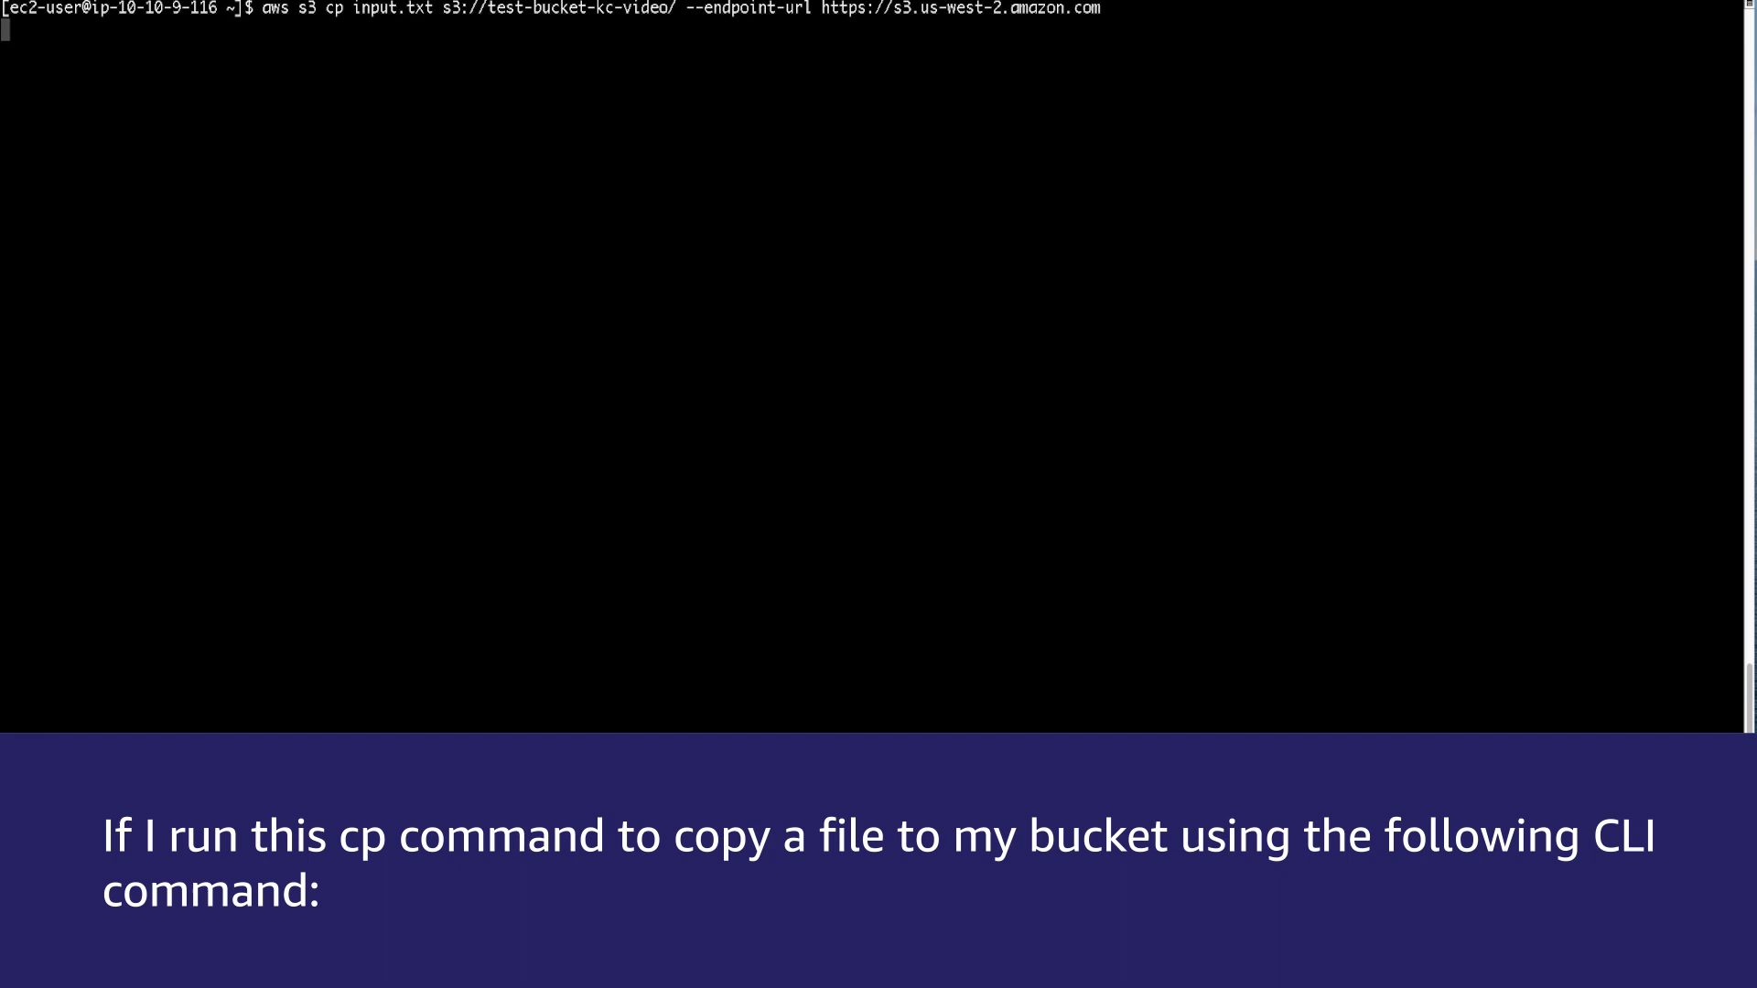
Run 'aws s3 cp input.txt s3://test-bucket-kc-video/' against the us-west-2 endpoint; it fails to connect
{"action": "key", "text": "Return"}
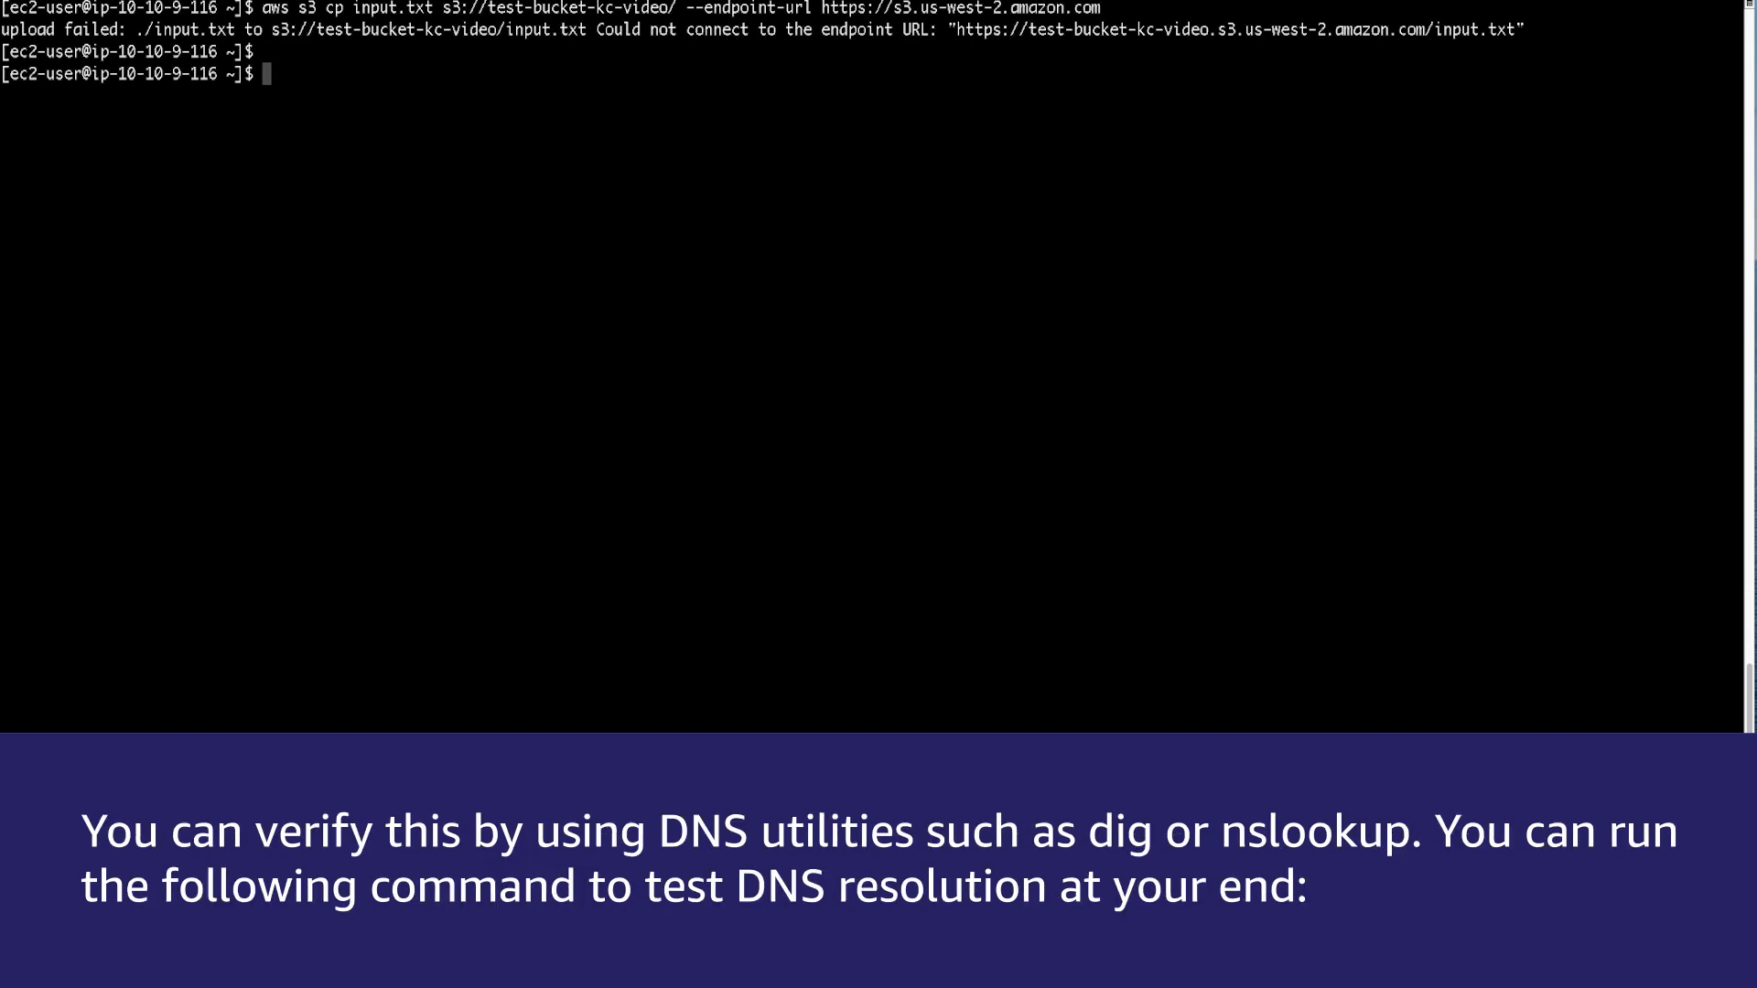
{"action": "type", "text": "dig s3.us-west-2.amazonaws.com +short"}
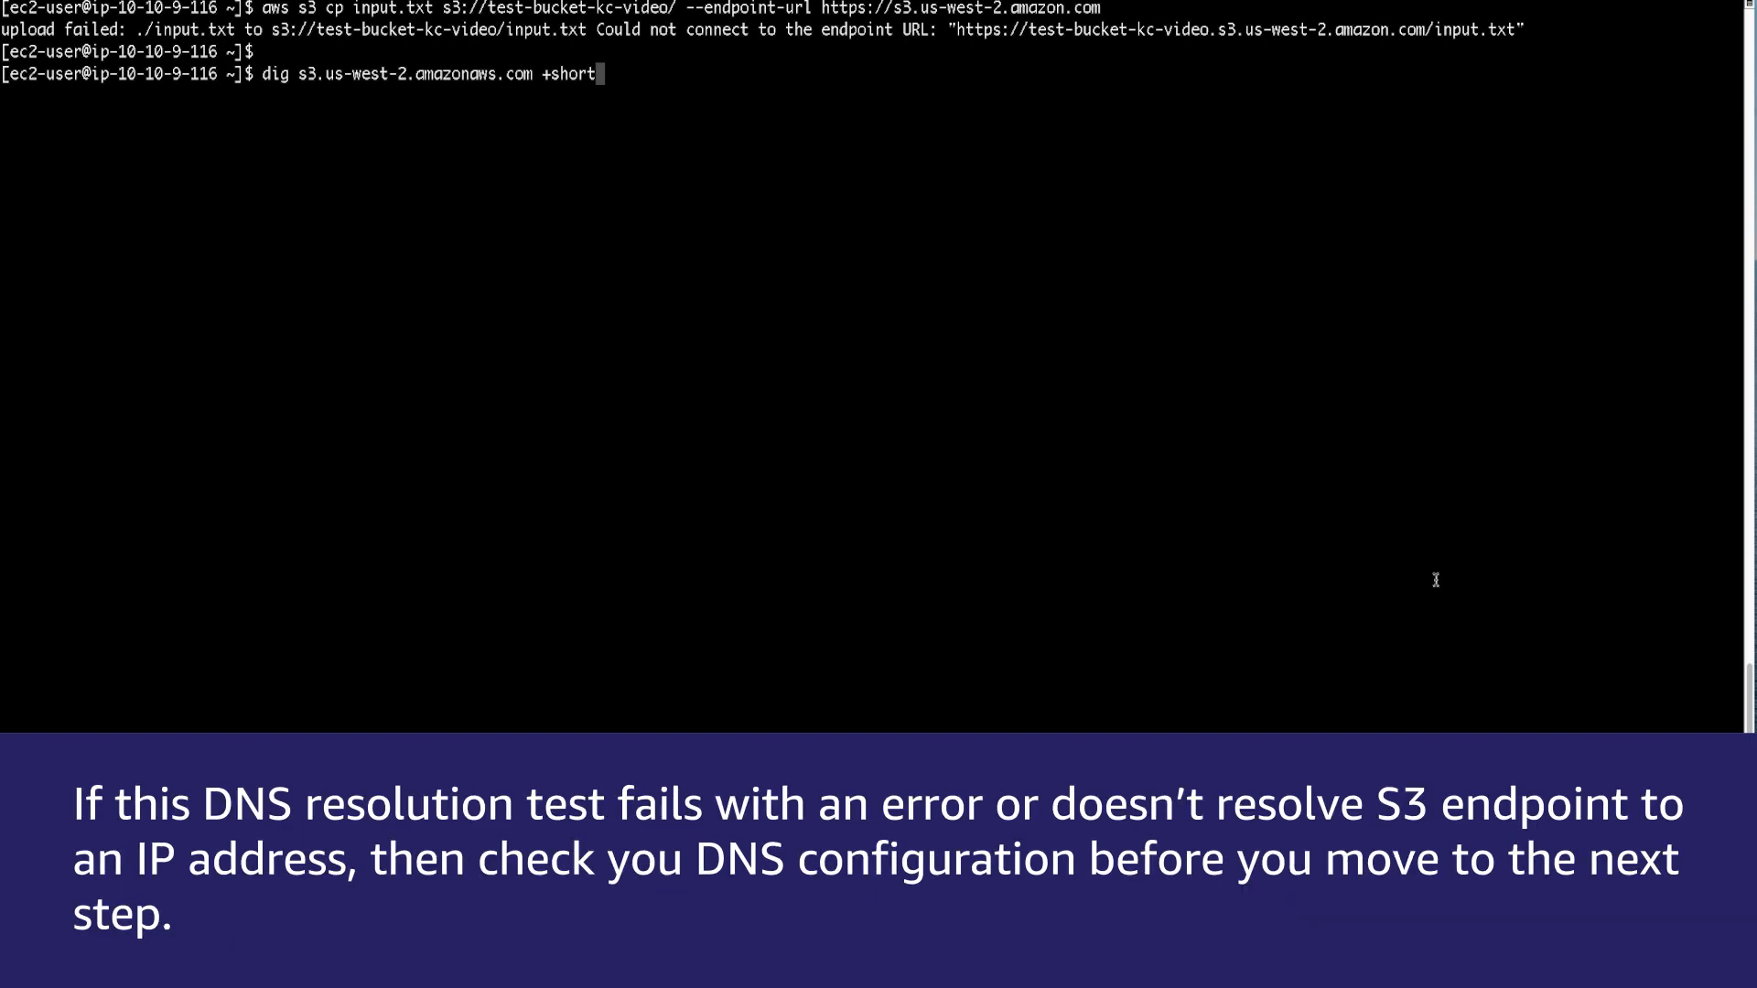
Resolve s3.us-west-2.amazonaws.com with dig, returning 3.5.82.146, and prepare a telnet to port 443
{"action": "key", "text": "Return"}
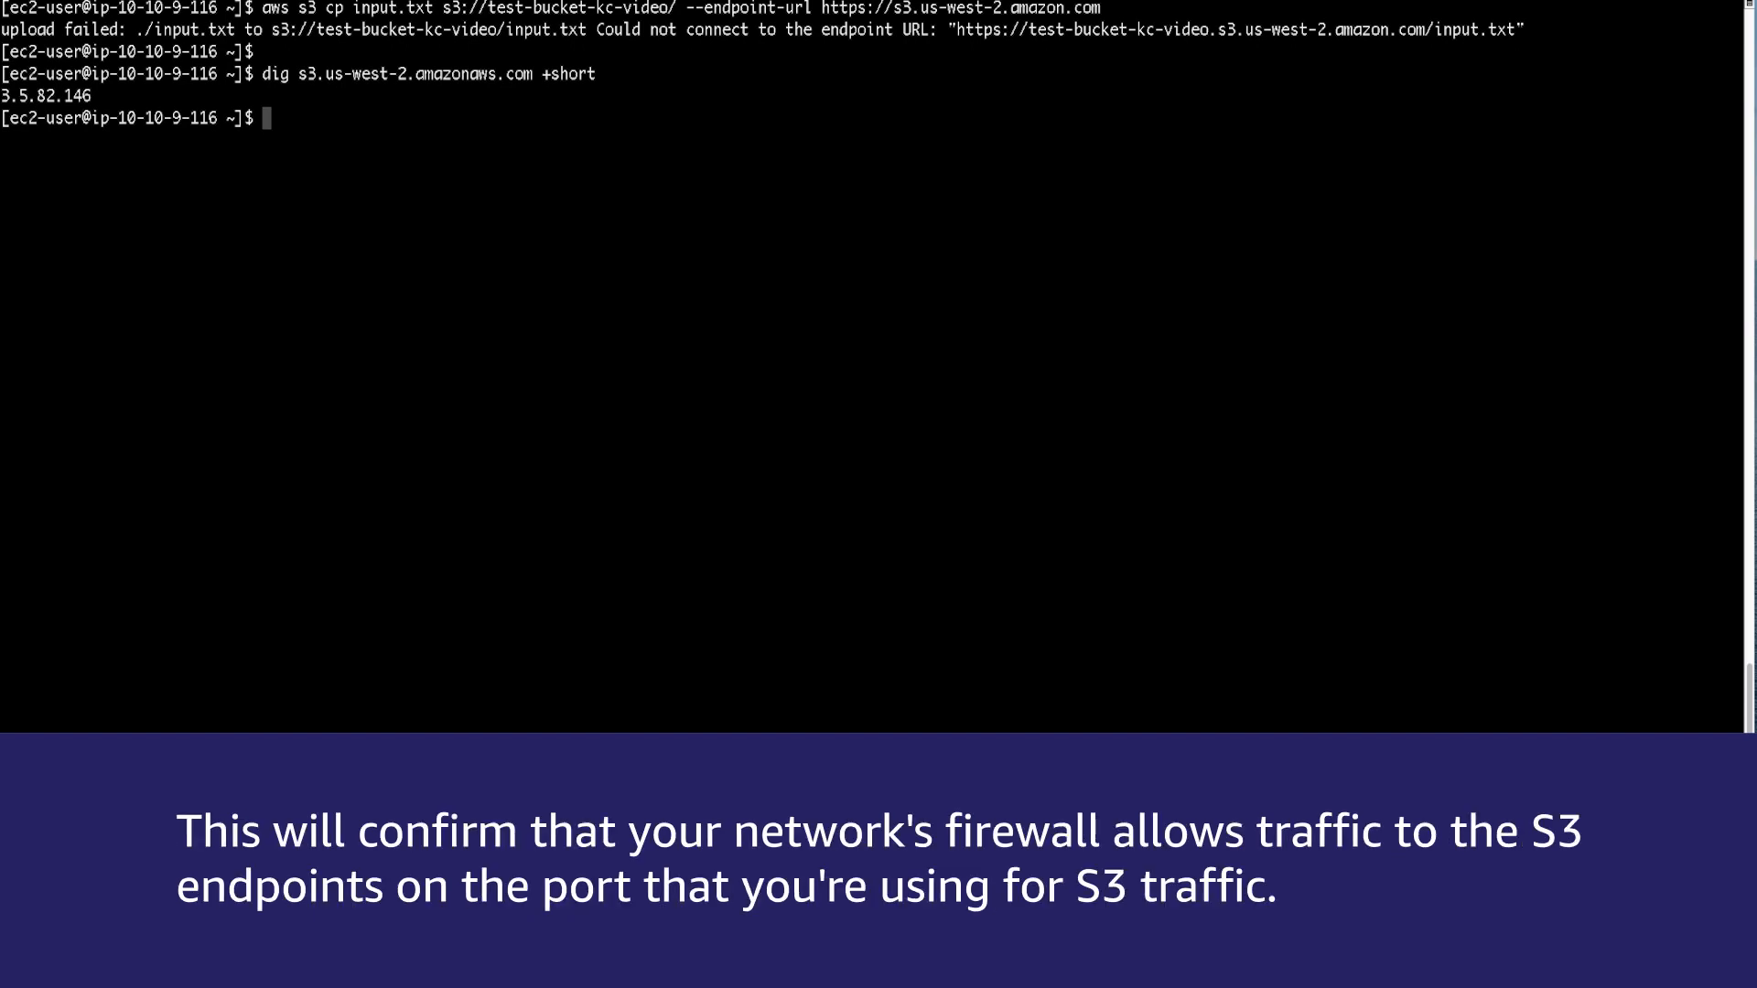
{"action": "type", "text": "telnet s3.us-west-2.amazonaws.com 443"}
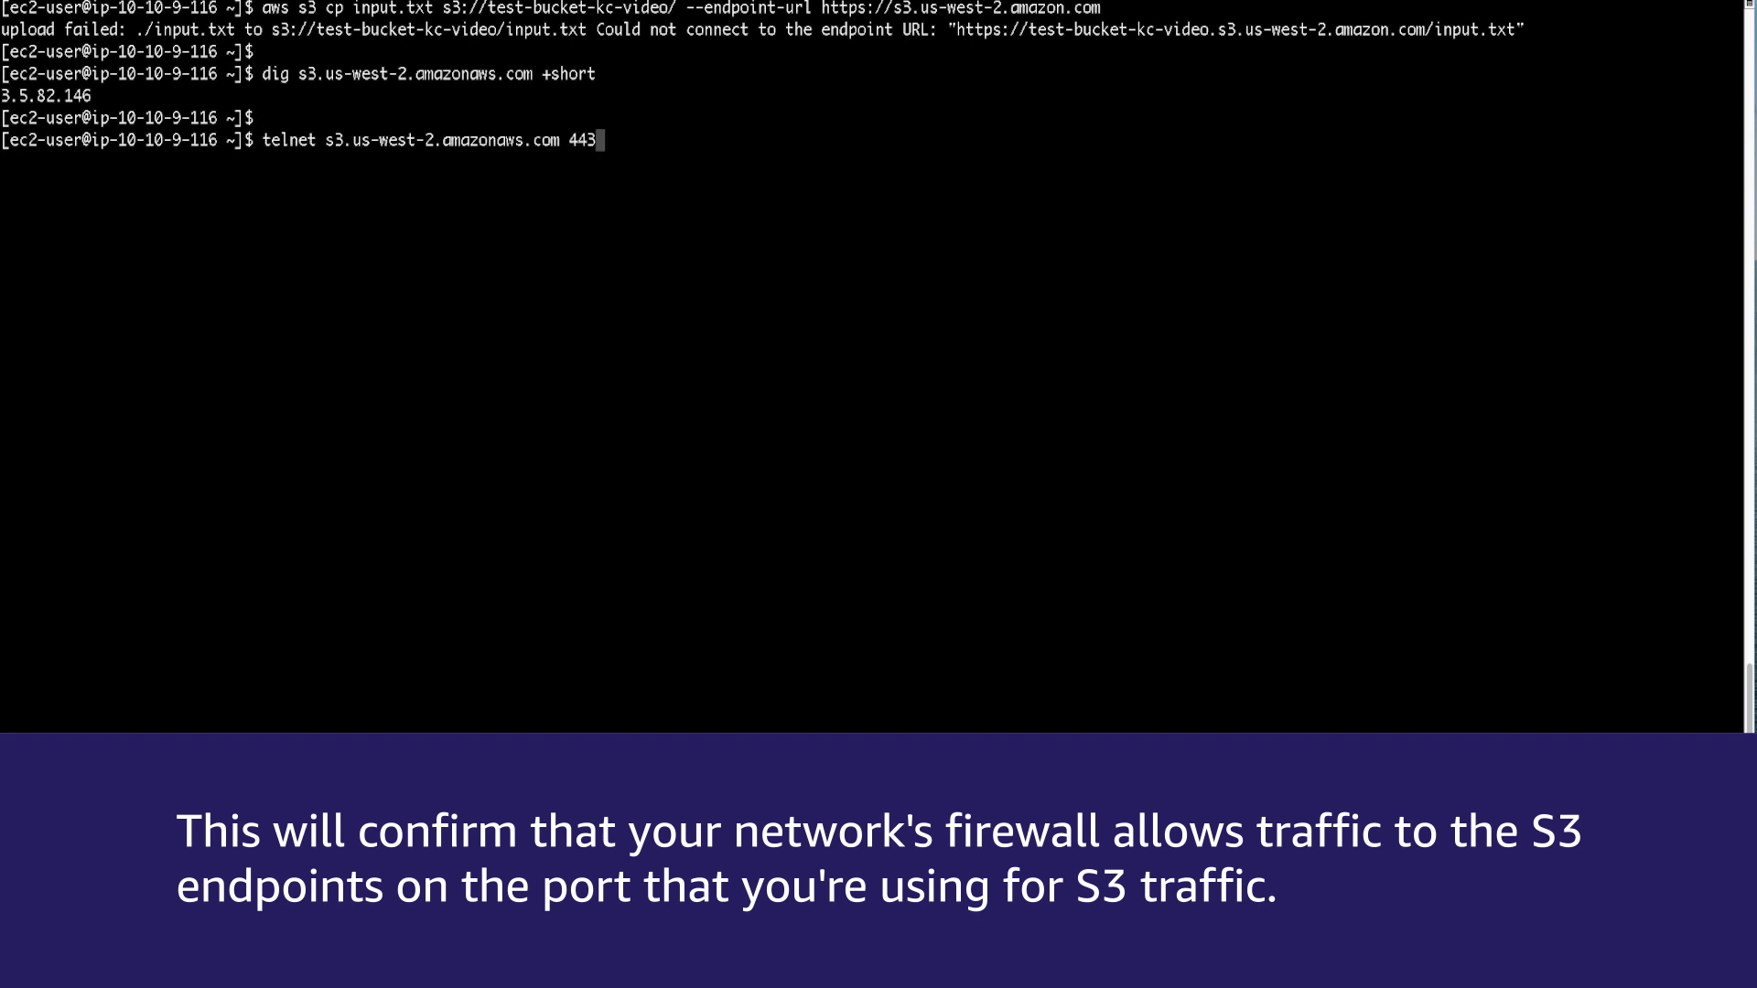
Run 'telnet s3.us-west-2.amazonaws.com 443' to test reachability on port 443
{"action": "key", "text": "Return"}
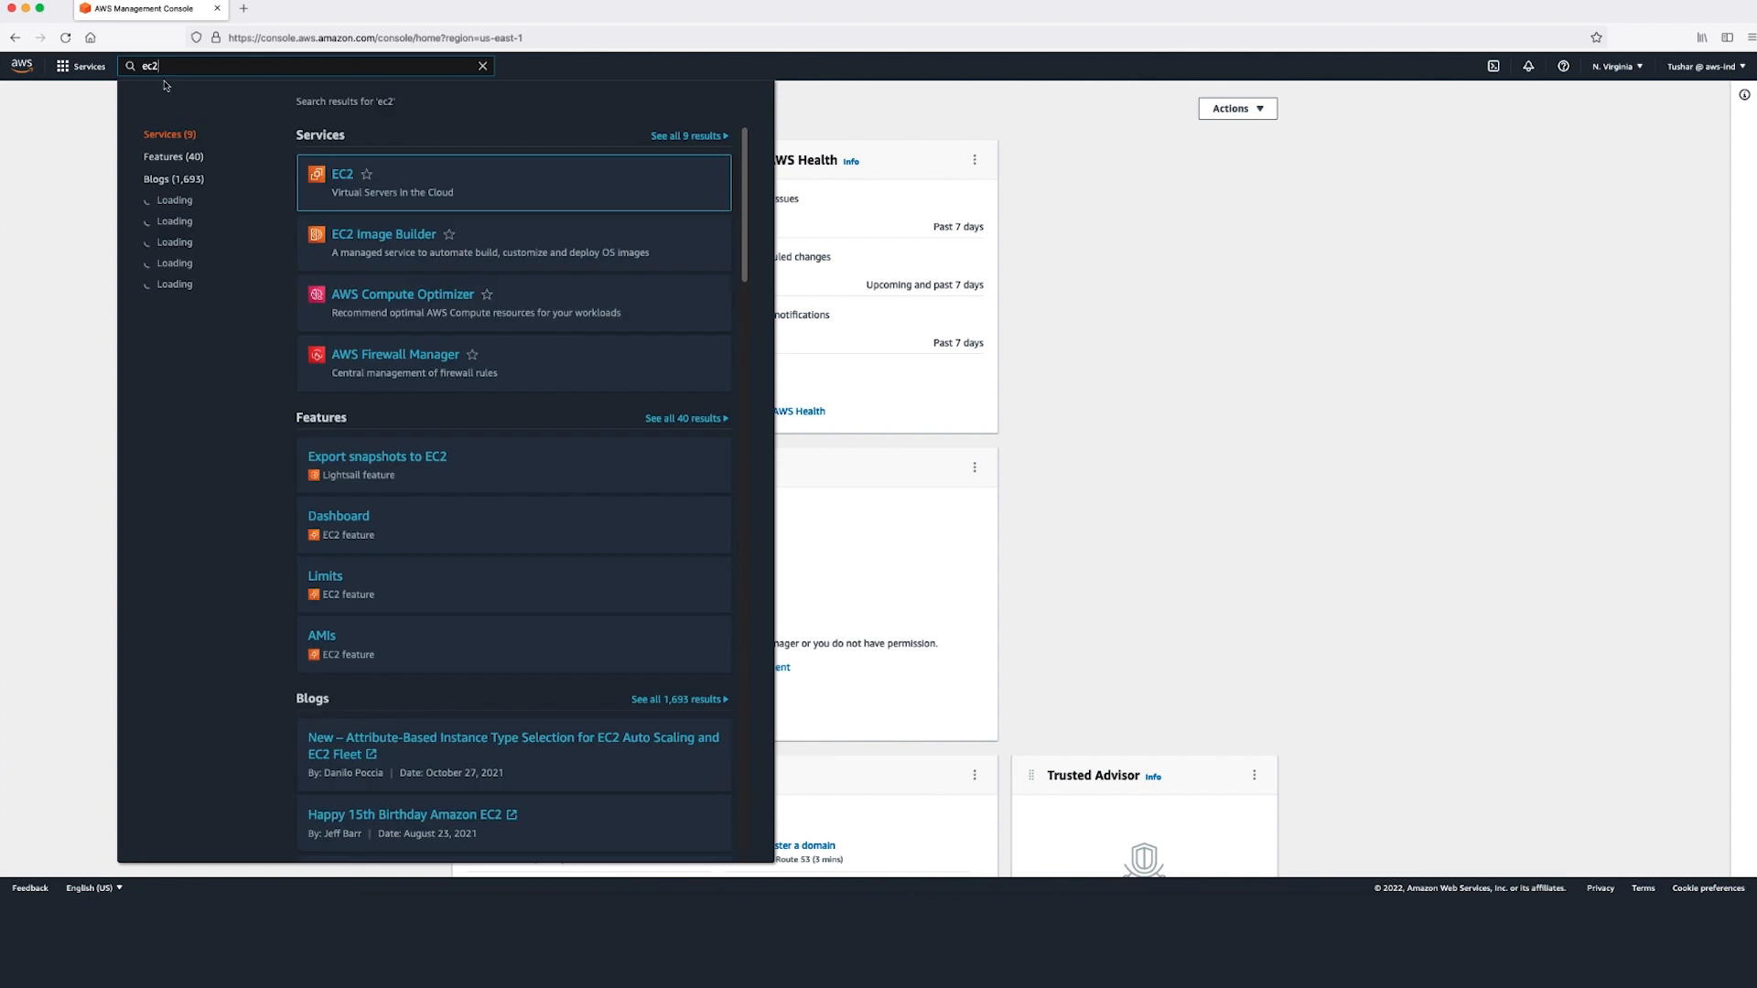
Select Test EC2 in Public Subnet in EC2 Instances and follow its Subnet ID to subnet-0a4ff6edbf7991cb3
{"action": "left_click", "coordinate": [342, 174]}
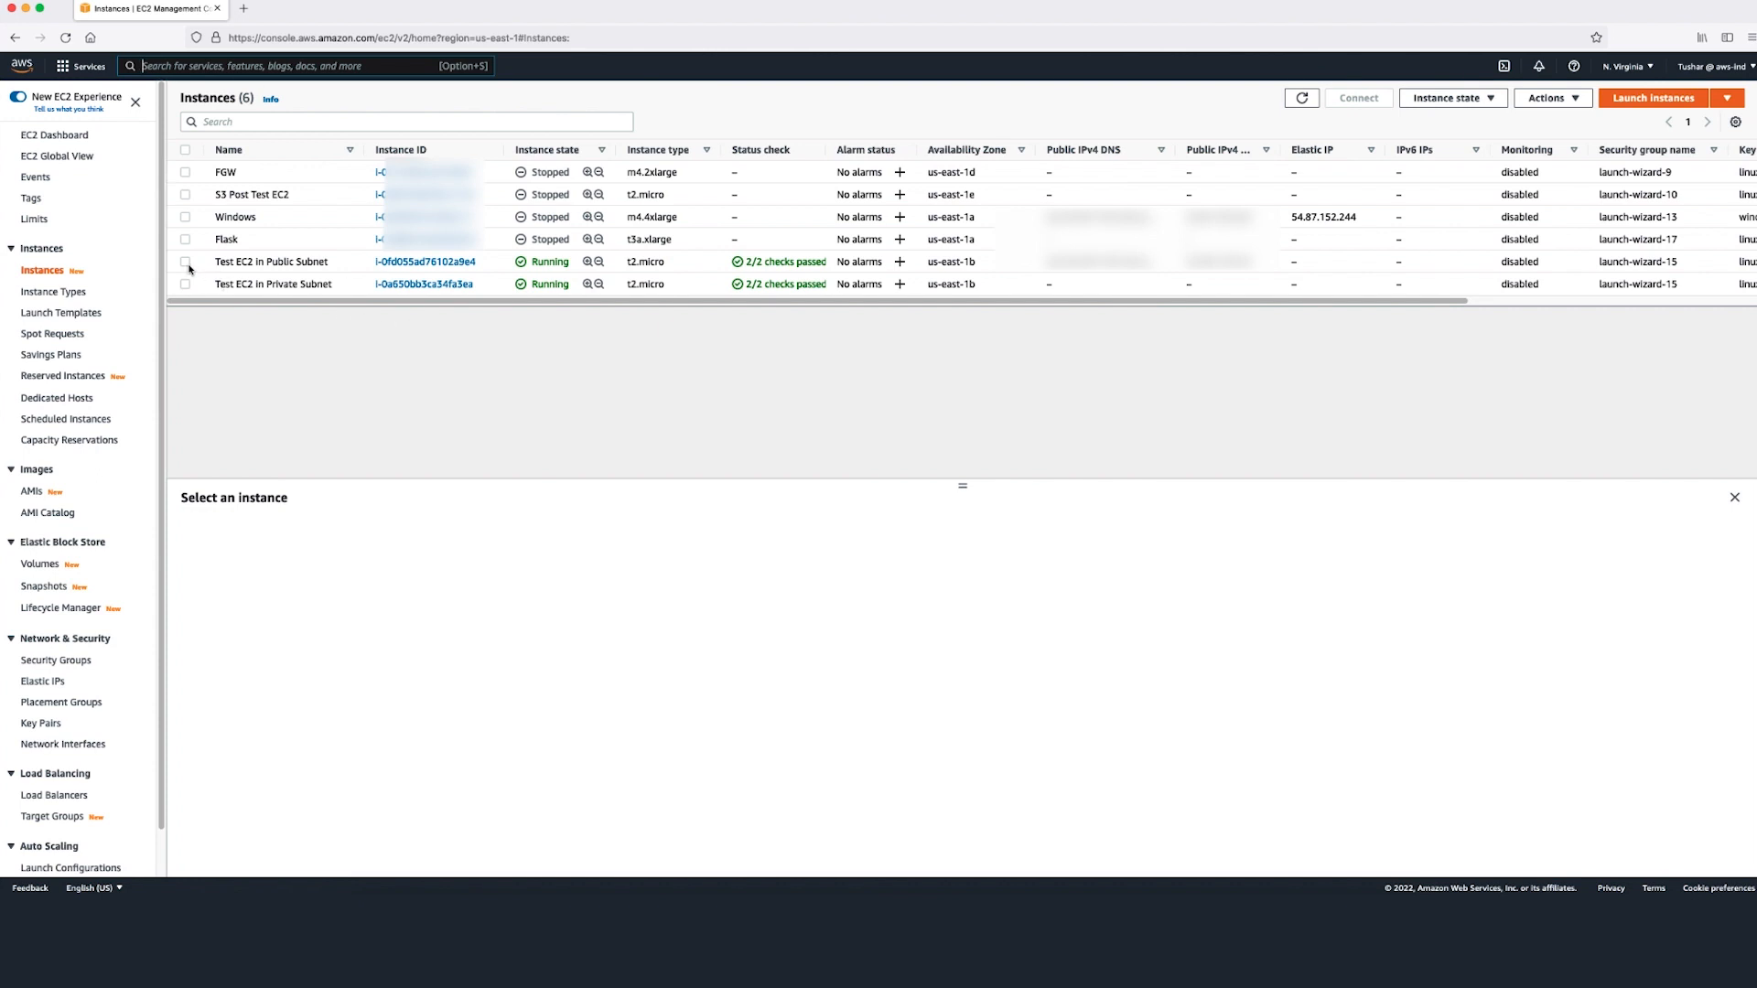
{"action": "left_click", "coordinate": [185, 262]}
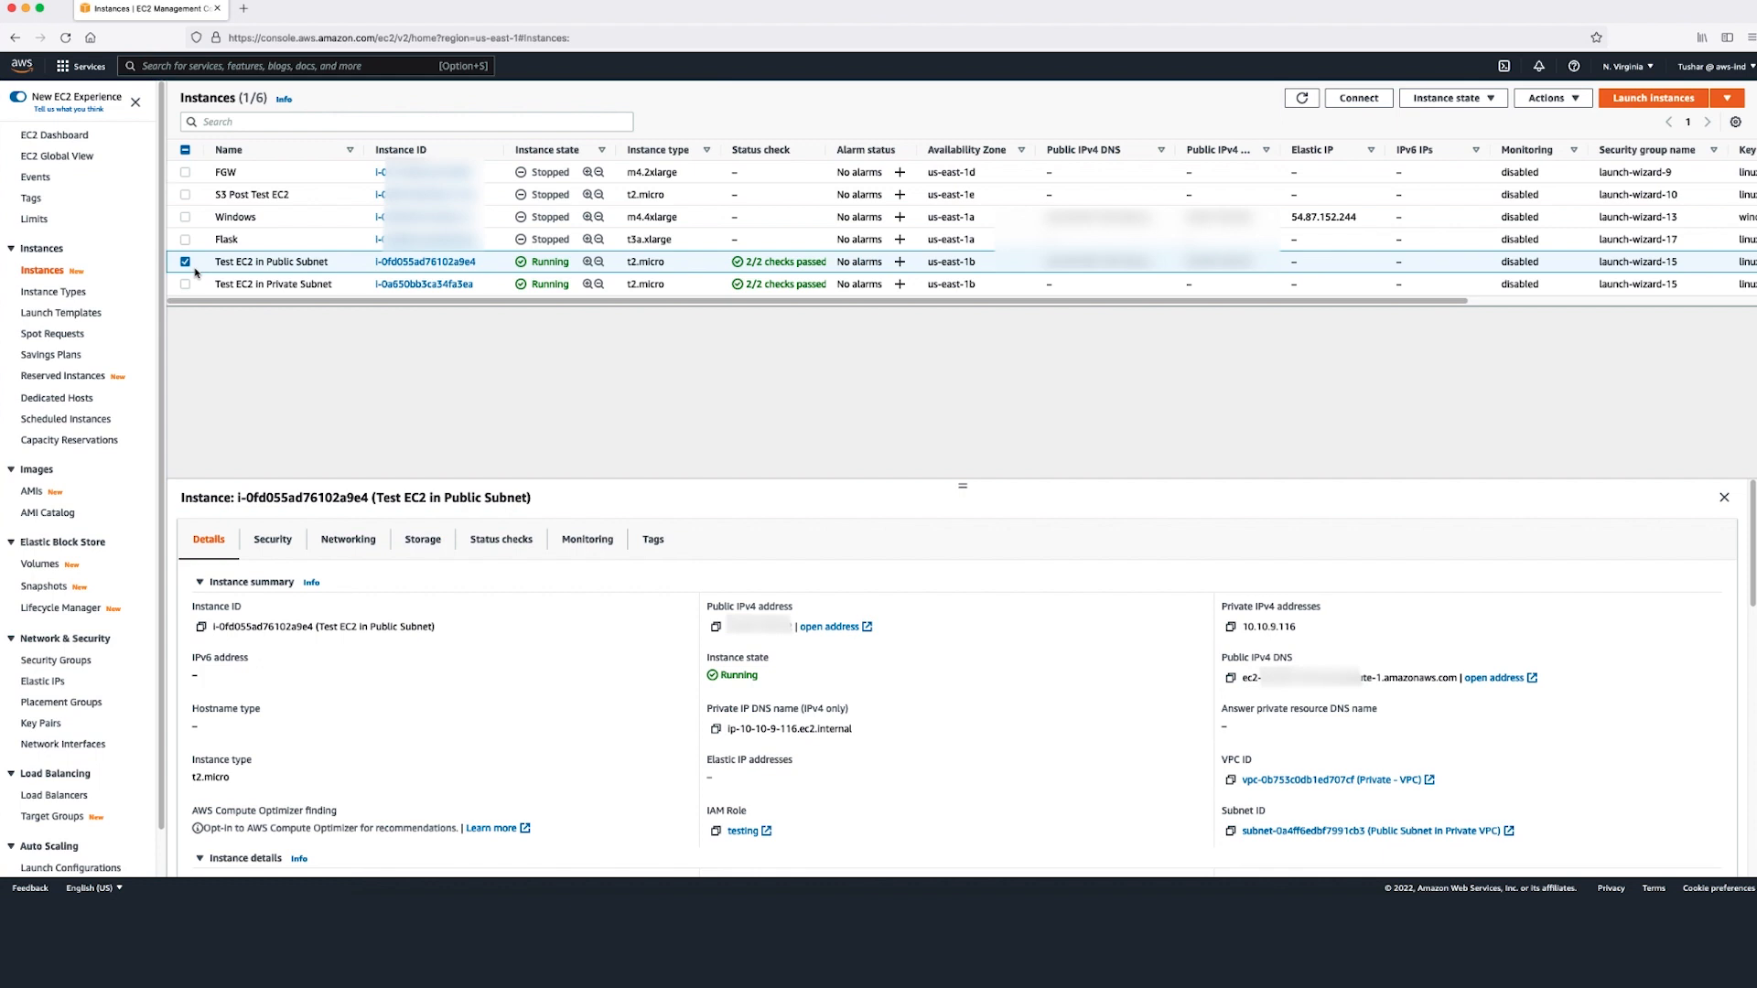
{"action": "mouse_move", "coordinate": [1021, 556]}
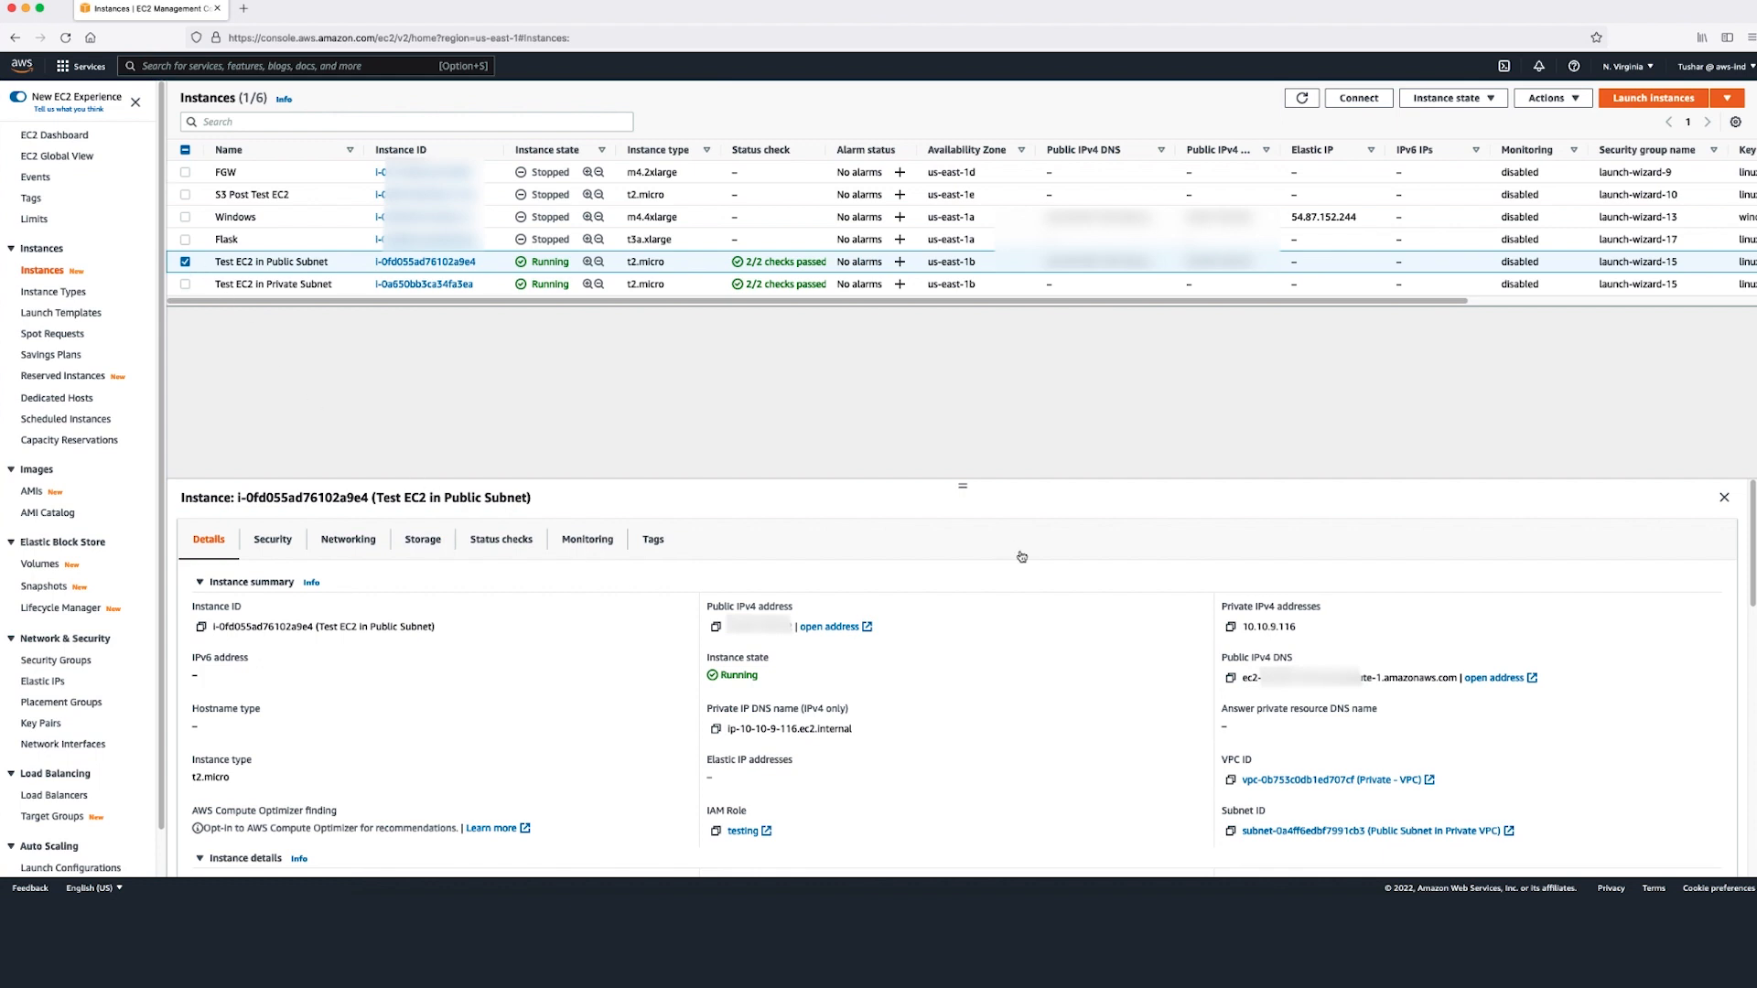
{"action": "left_click", "coordinate": [1325, 831]}
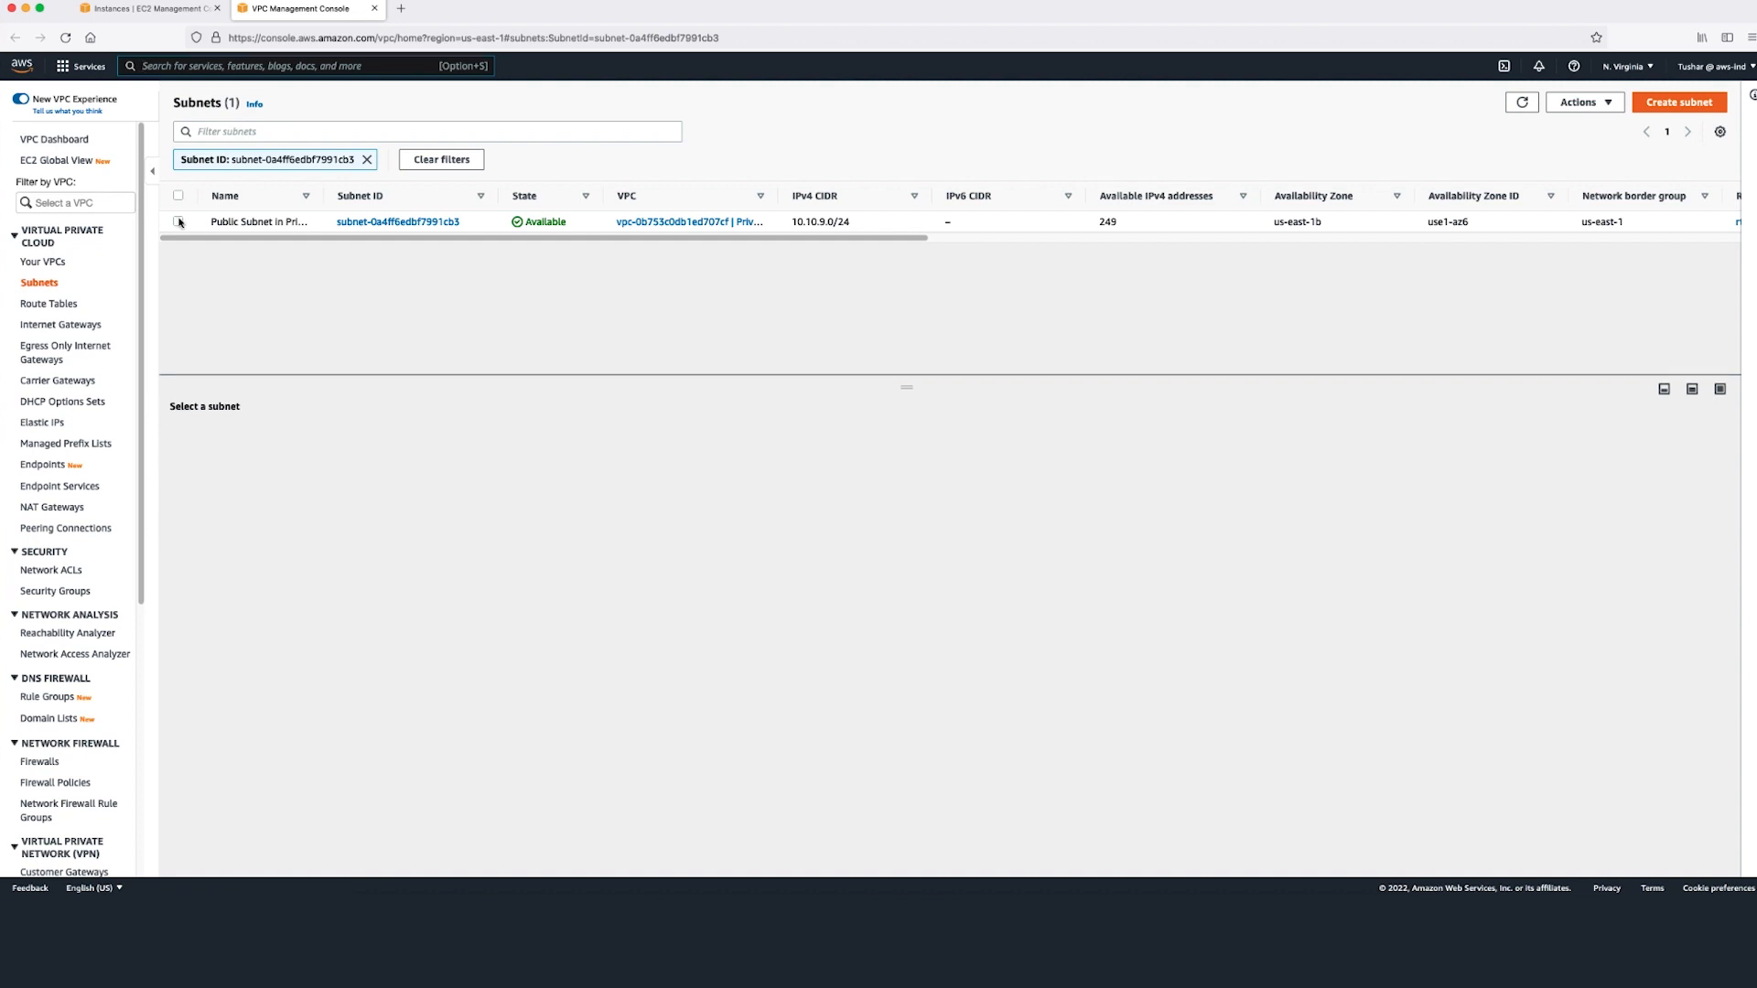
Show subnet-0a4ff6edbf7991cb3's details and review its Network ACL rules
{"action": "left_click", "coordinate": [177, 222]}
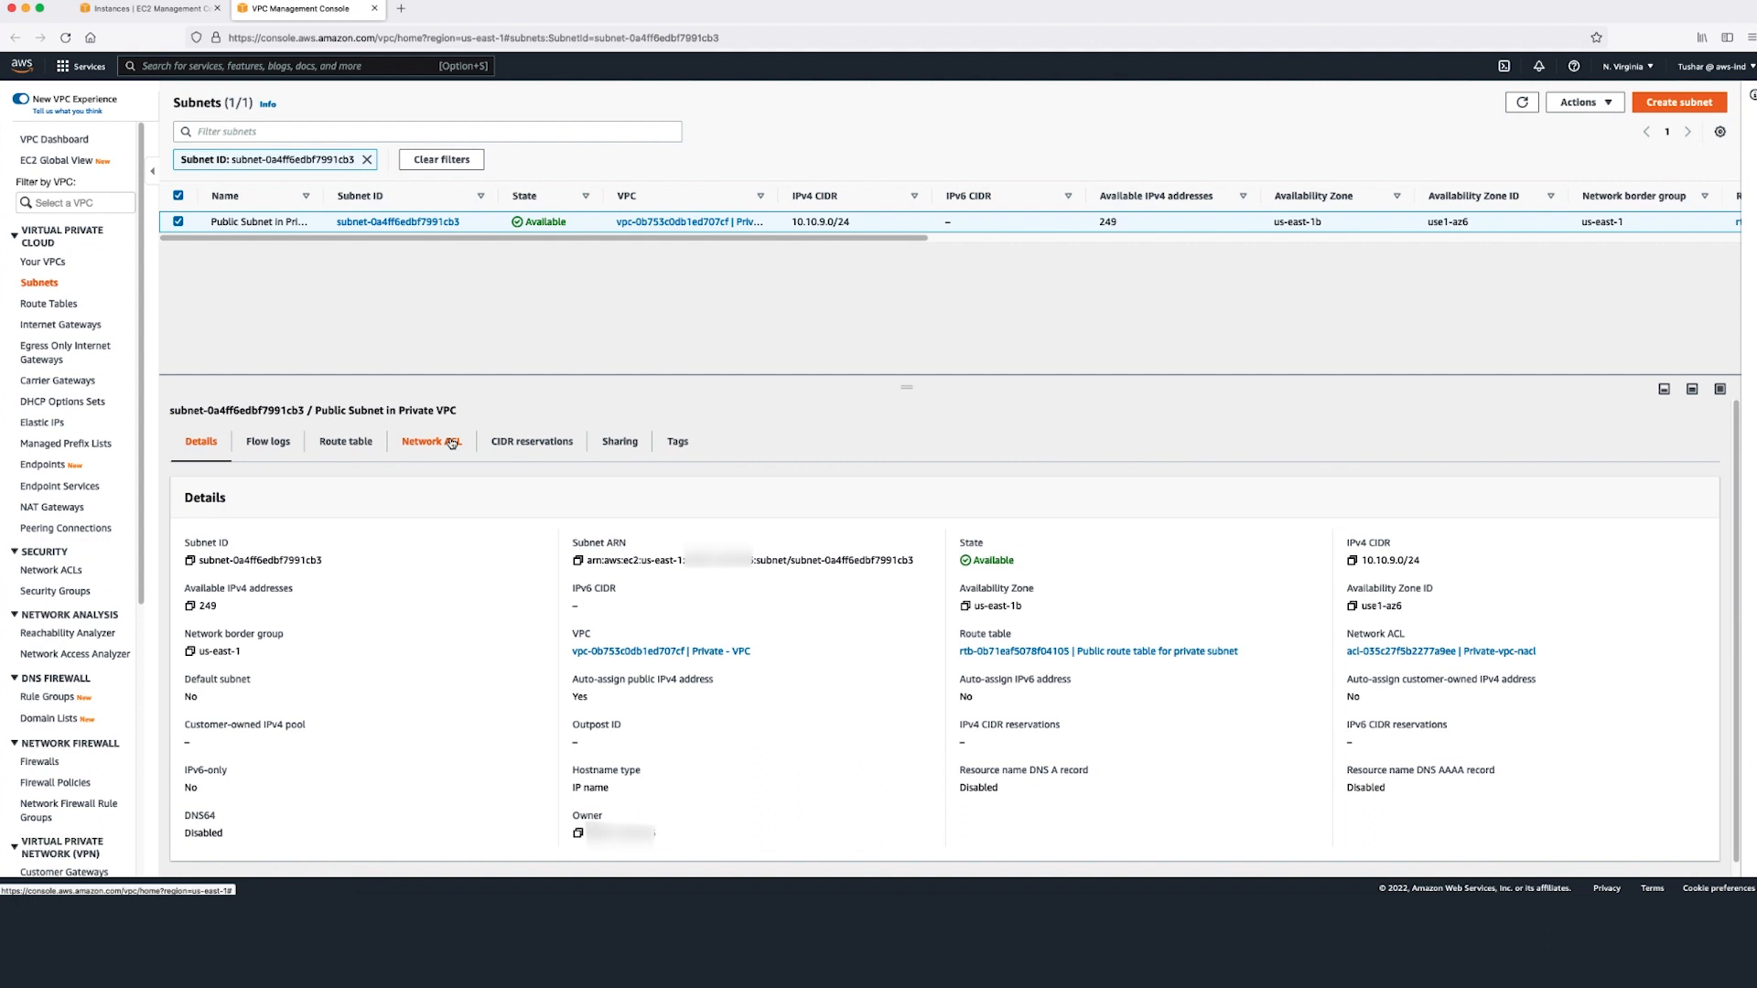
{"action": "left_click", "coordinate": [430, 441]}
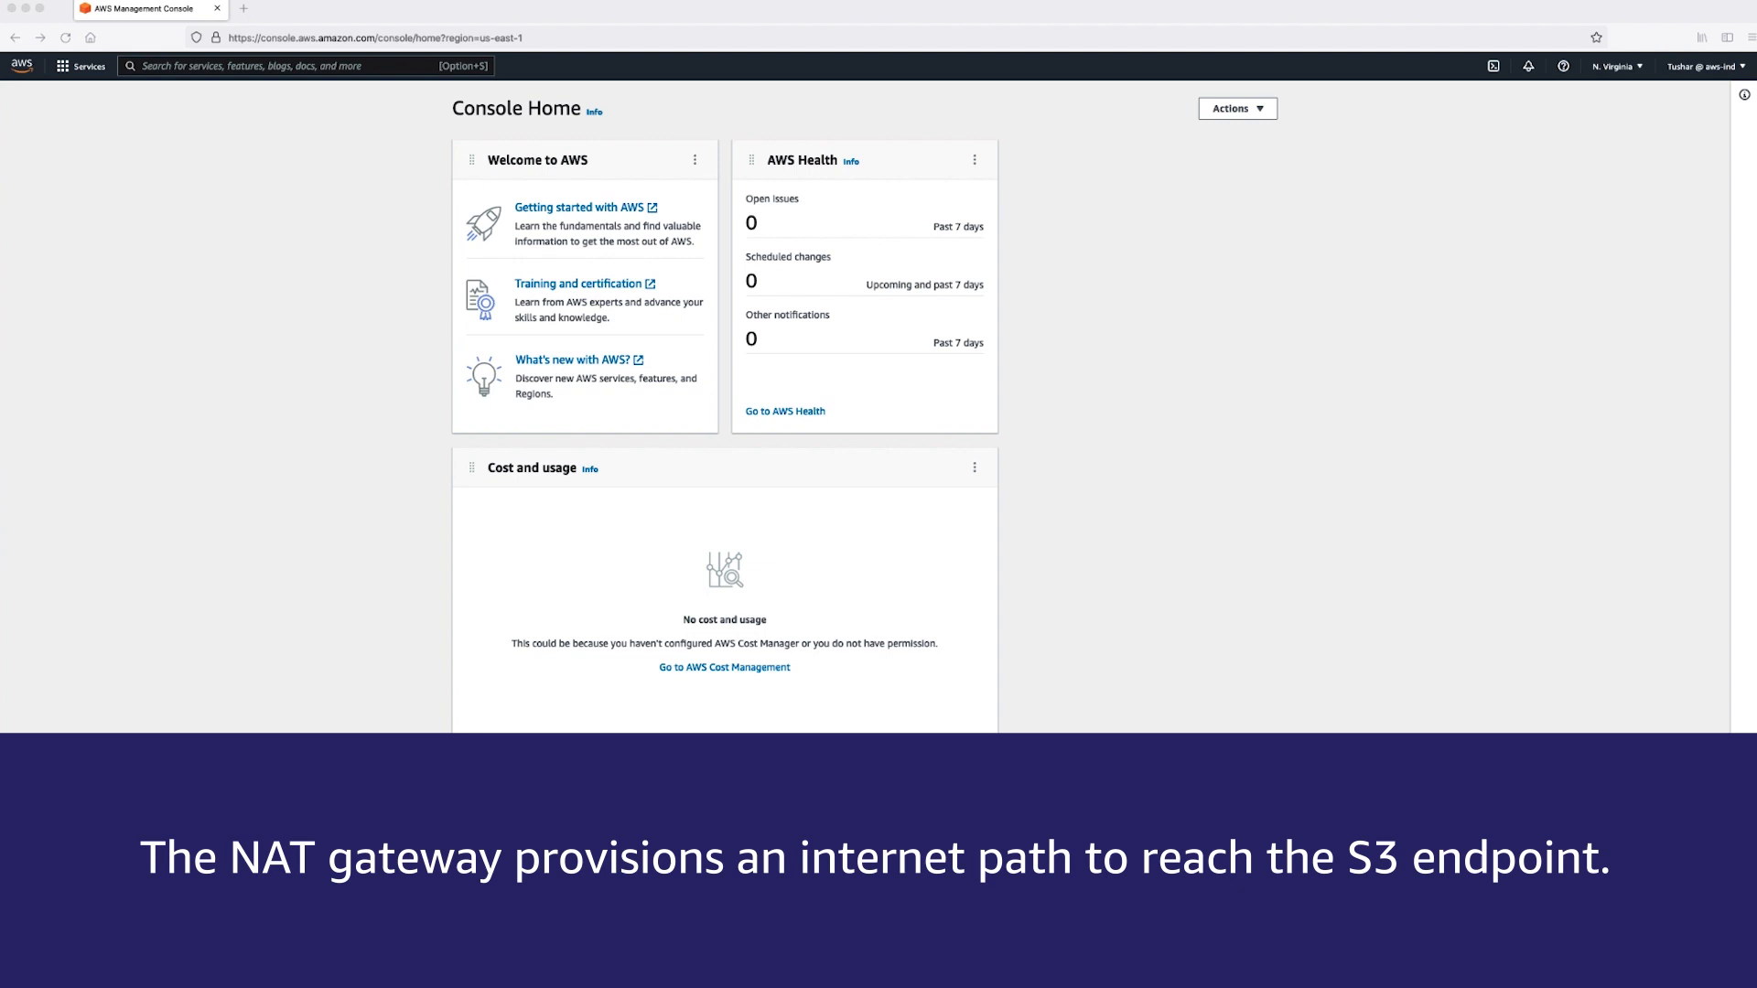
Select Test EC2 in Private Subnet in EC2 Instances to reach subnet-0dc890e8b13a11467
{"action": "type", "text": "ec2"}
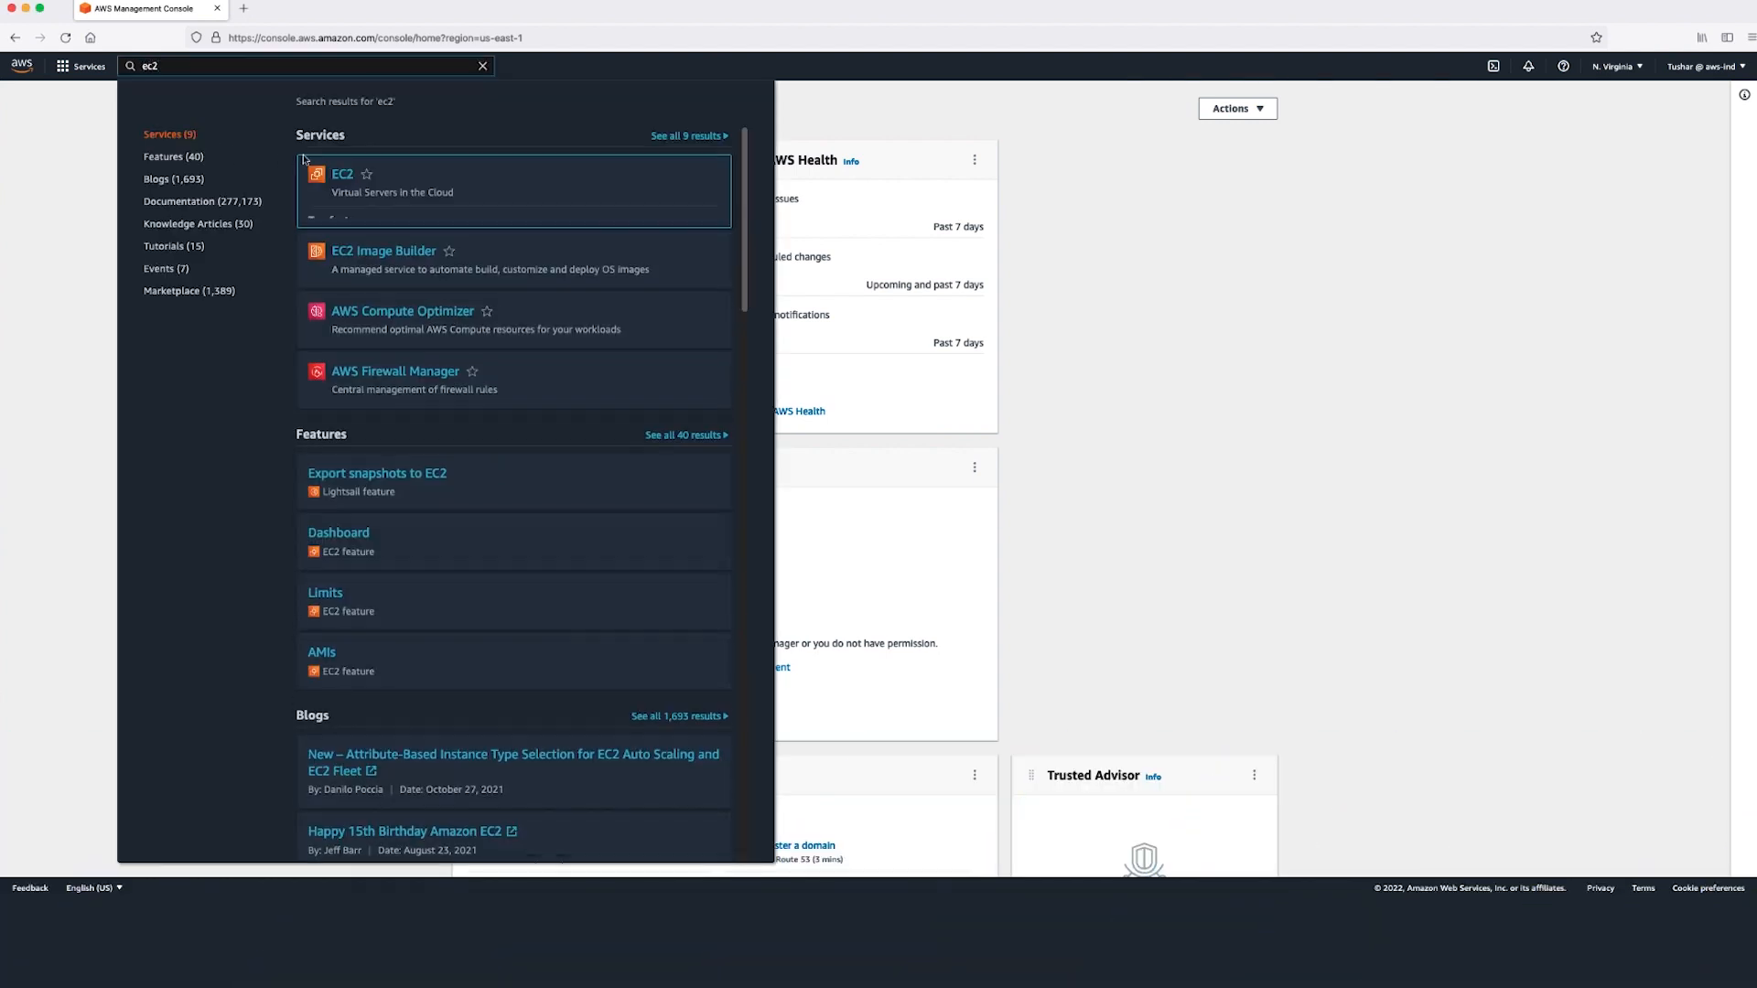
{"action": "left_click", "coordinate": [342, 174]}
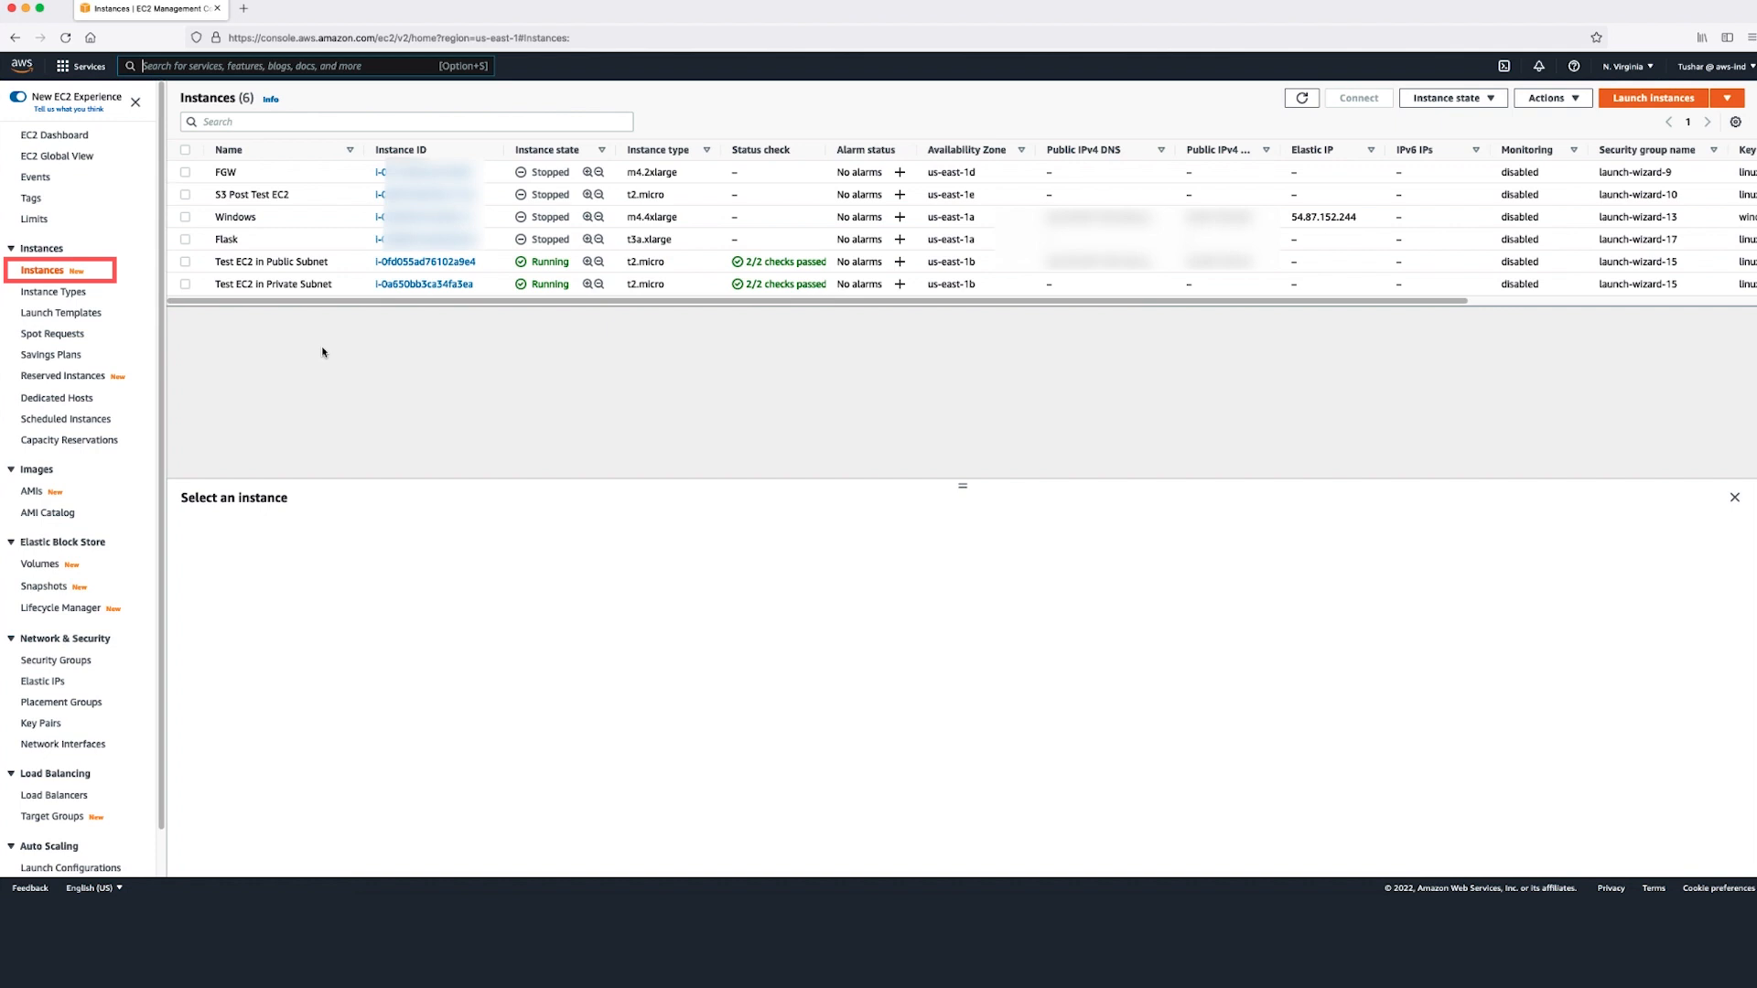
{"action": "mouse_move", "coordinate": [187, 284]}
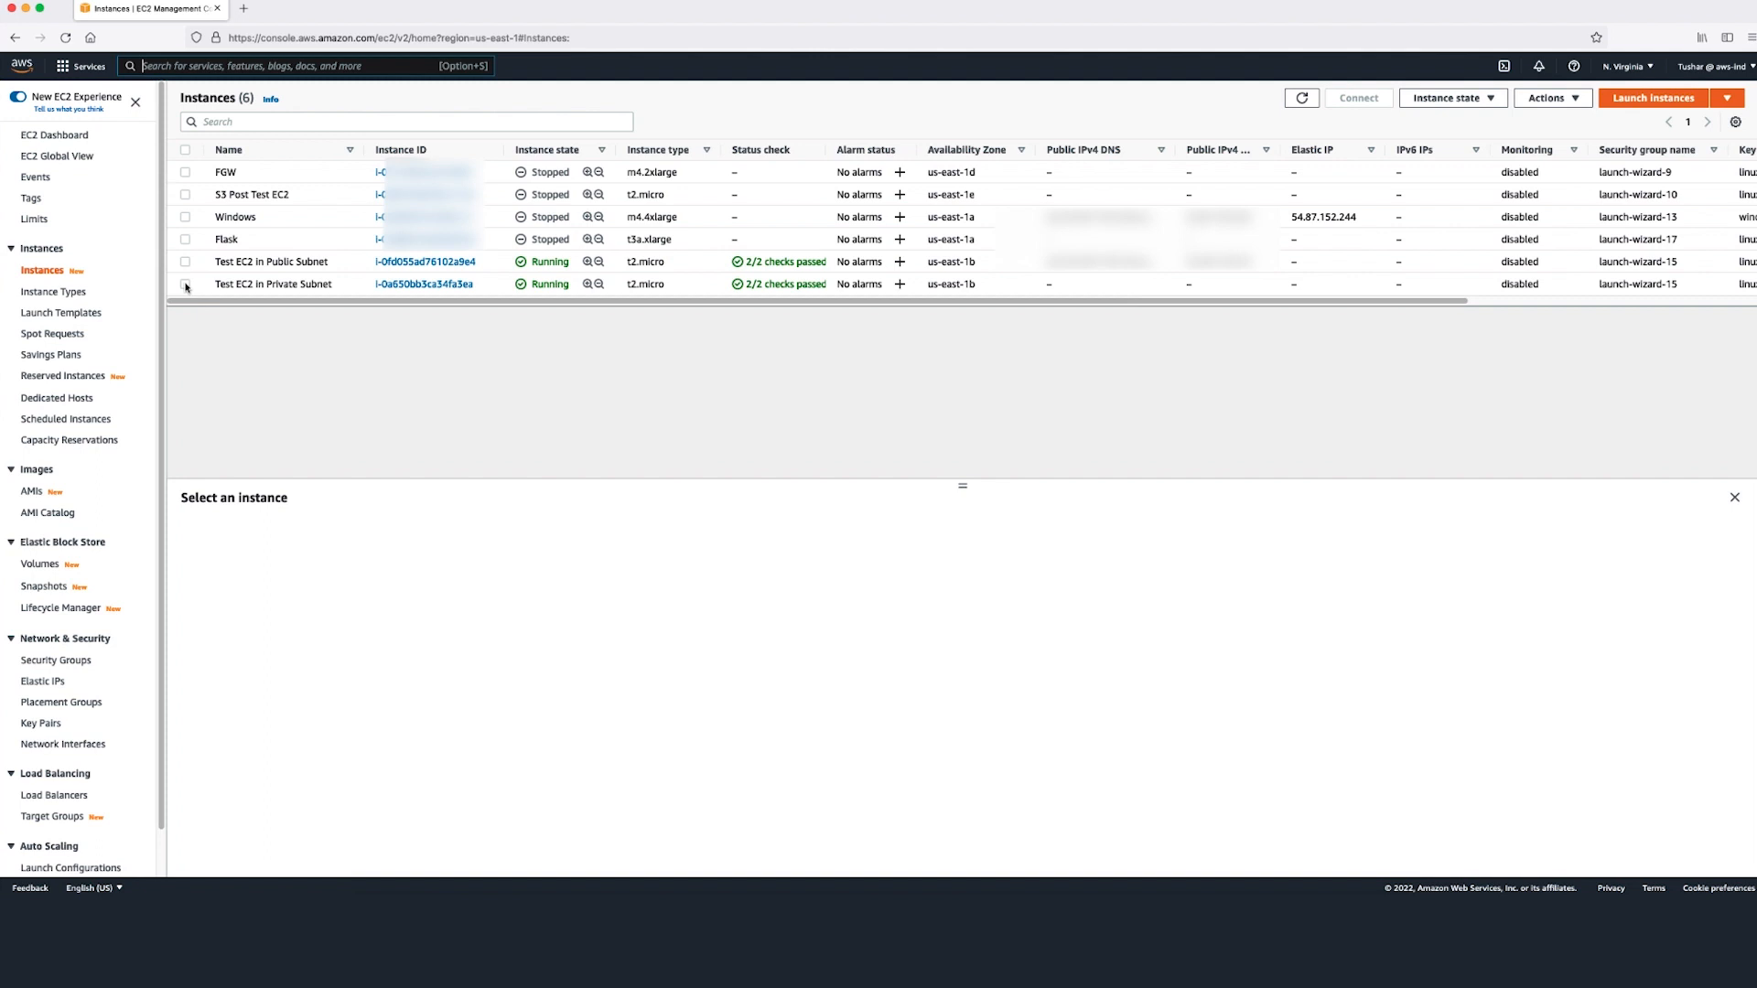
{"action": "left_click", "coordinate": [185, 284]}
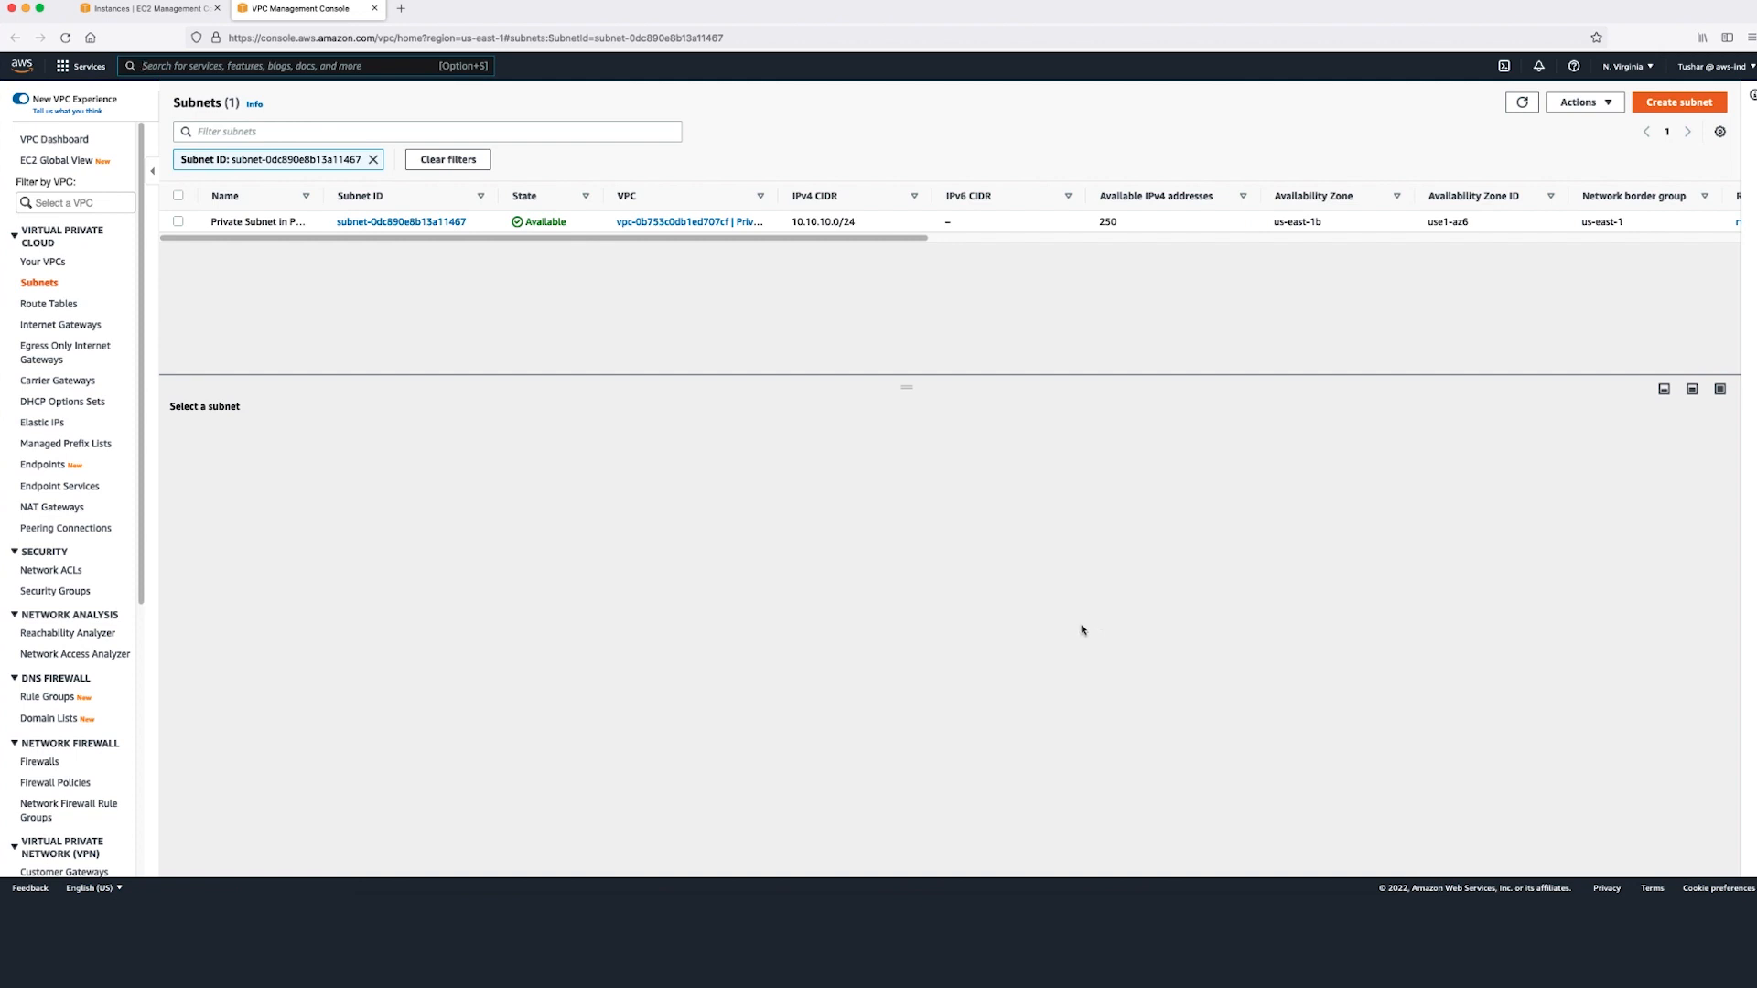
{"action": "mouse_move", "coordinate": [527, 421]}
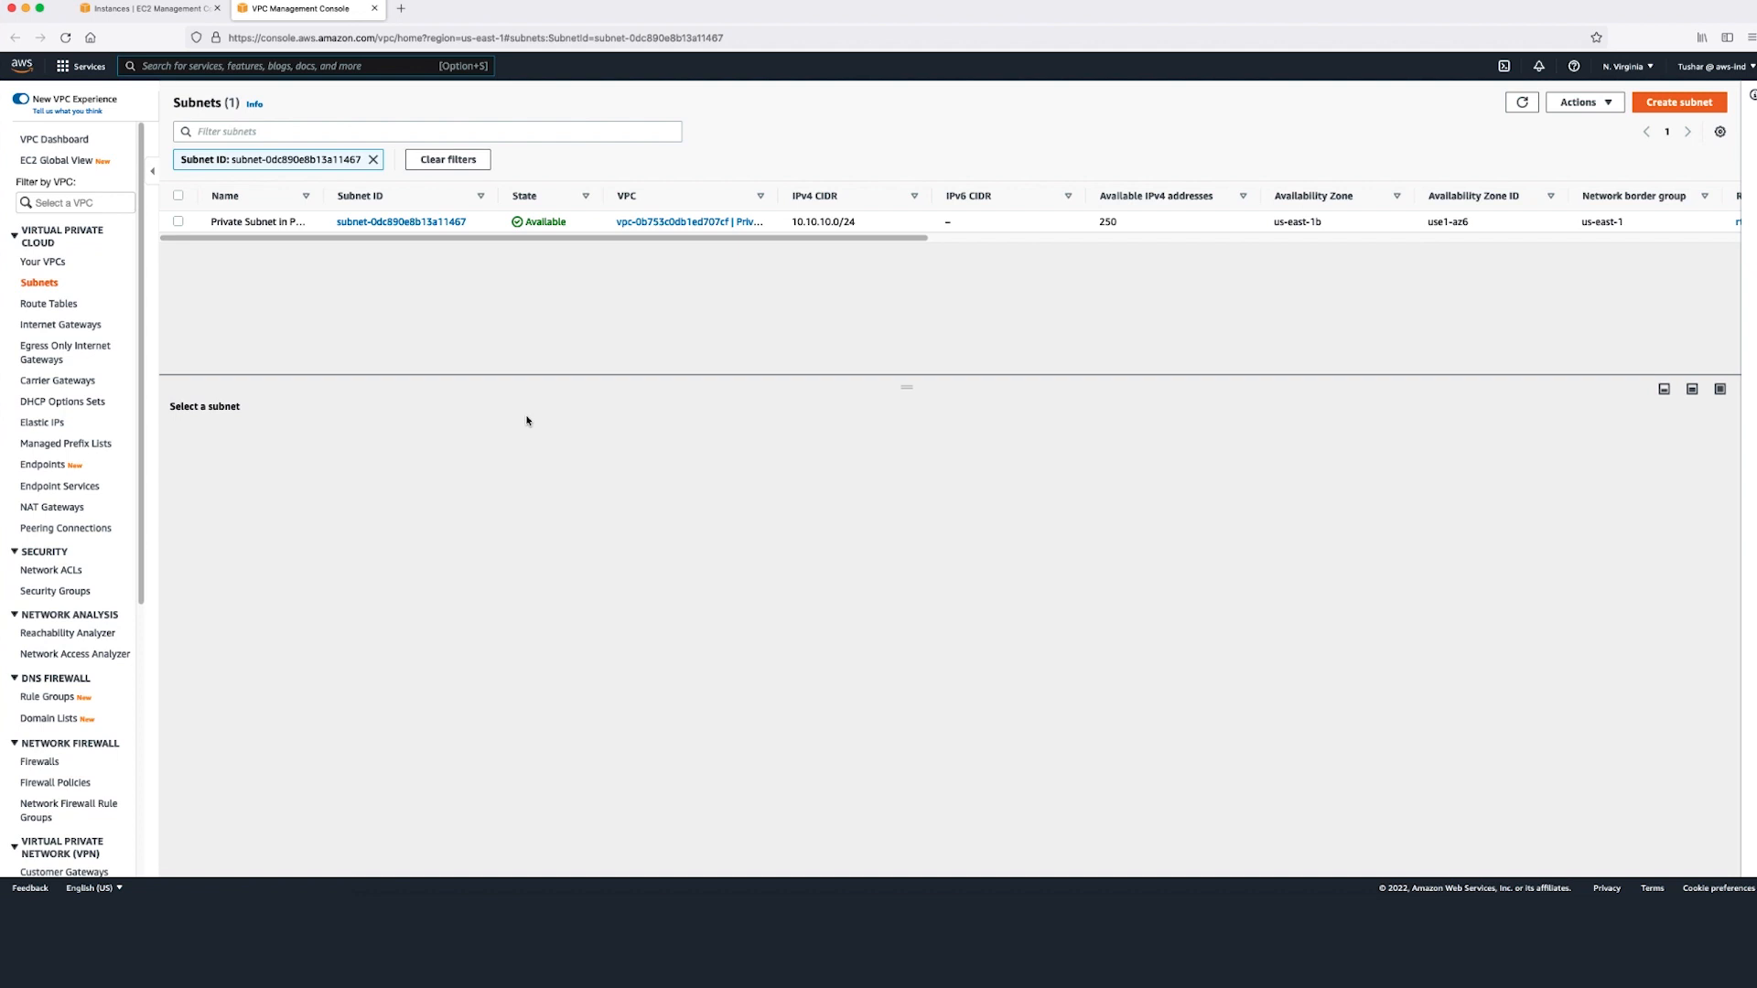
{"action": "mouse_move", "coordinate": [178, 231]}
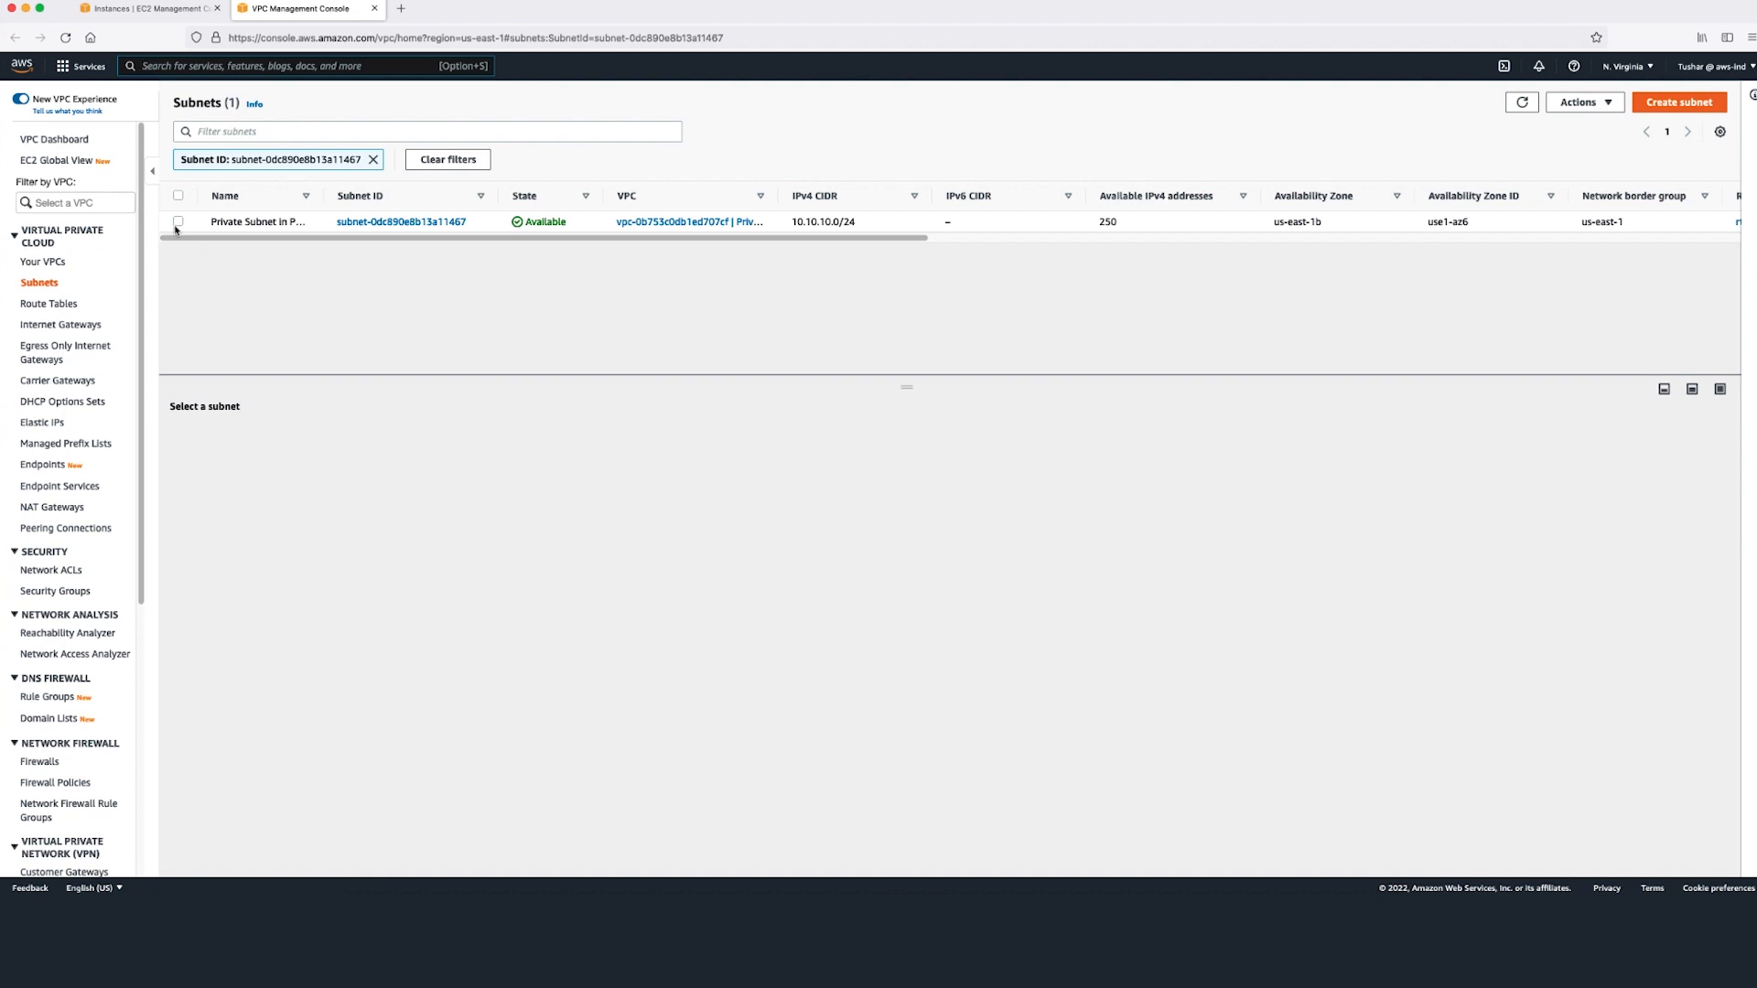
Show route table rtb-05b0179b2beeee1b9, confirming 0.0.0.0/0 routes to nat-07868f9125cca24d4
{"action": "left_click", "coordinate": [177, 222]}
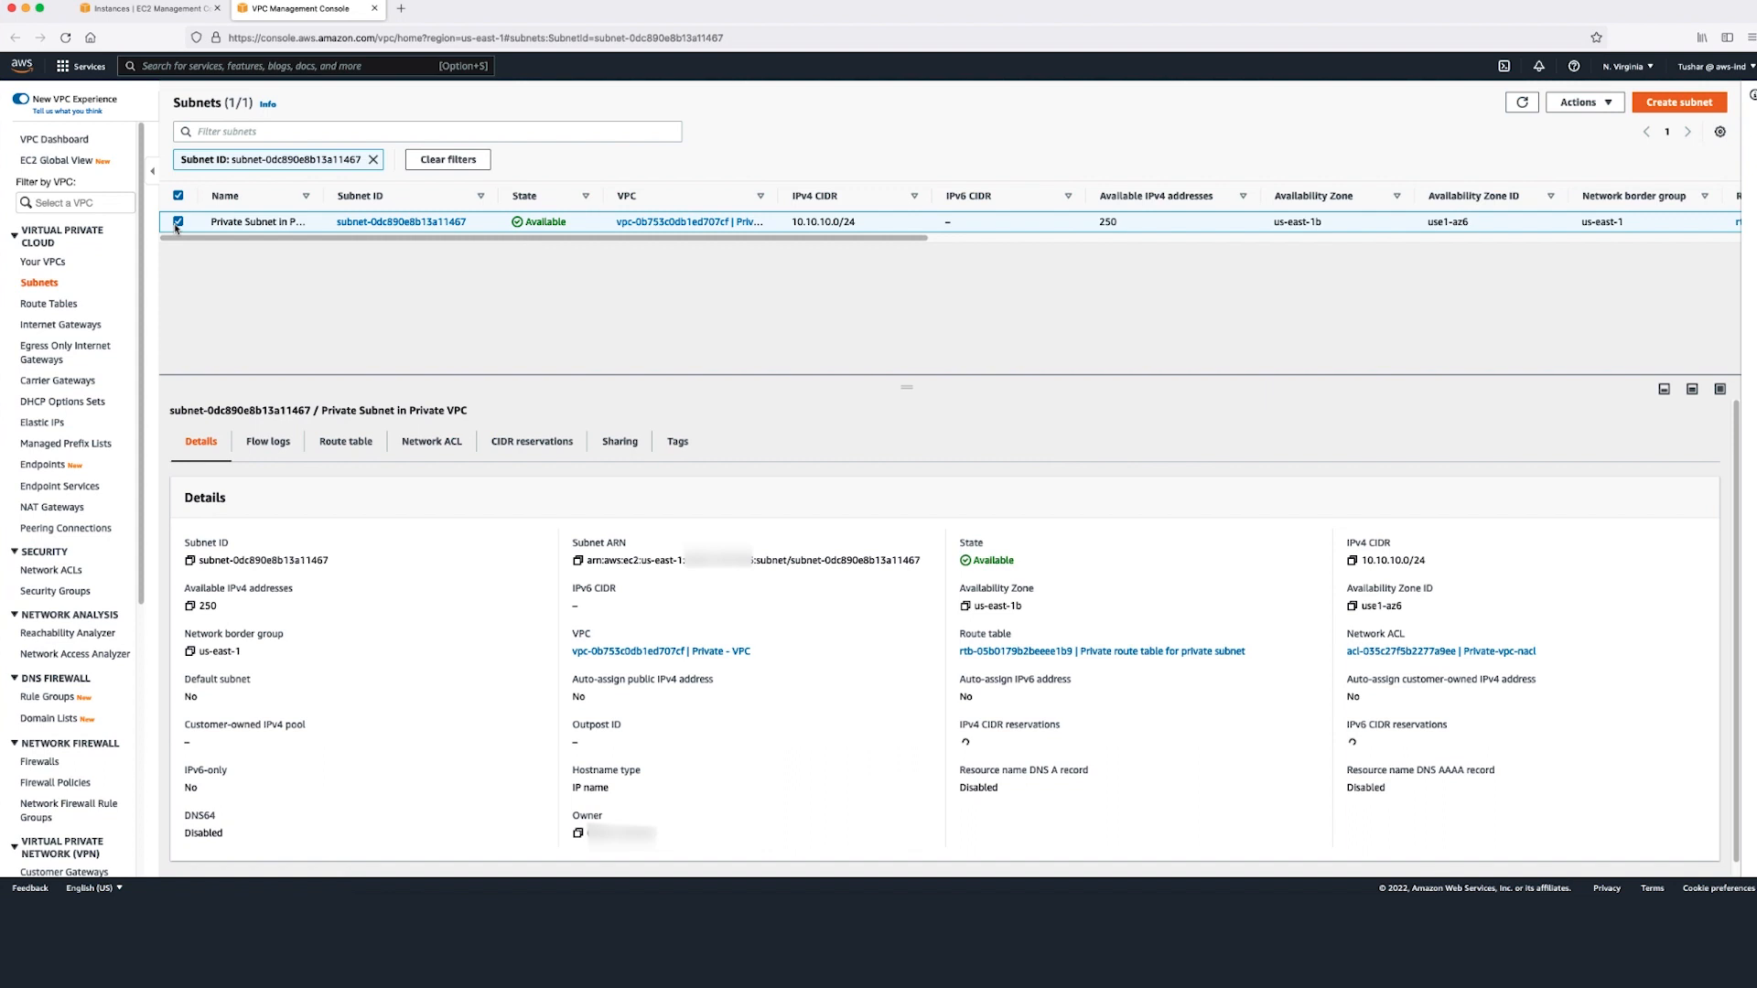
{"action": "left_click", "coordinate": [346, 441]}
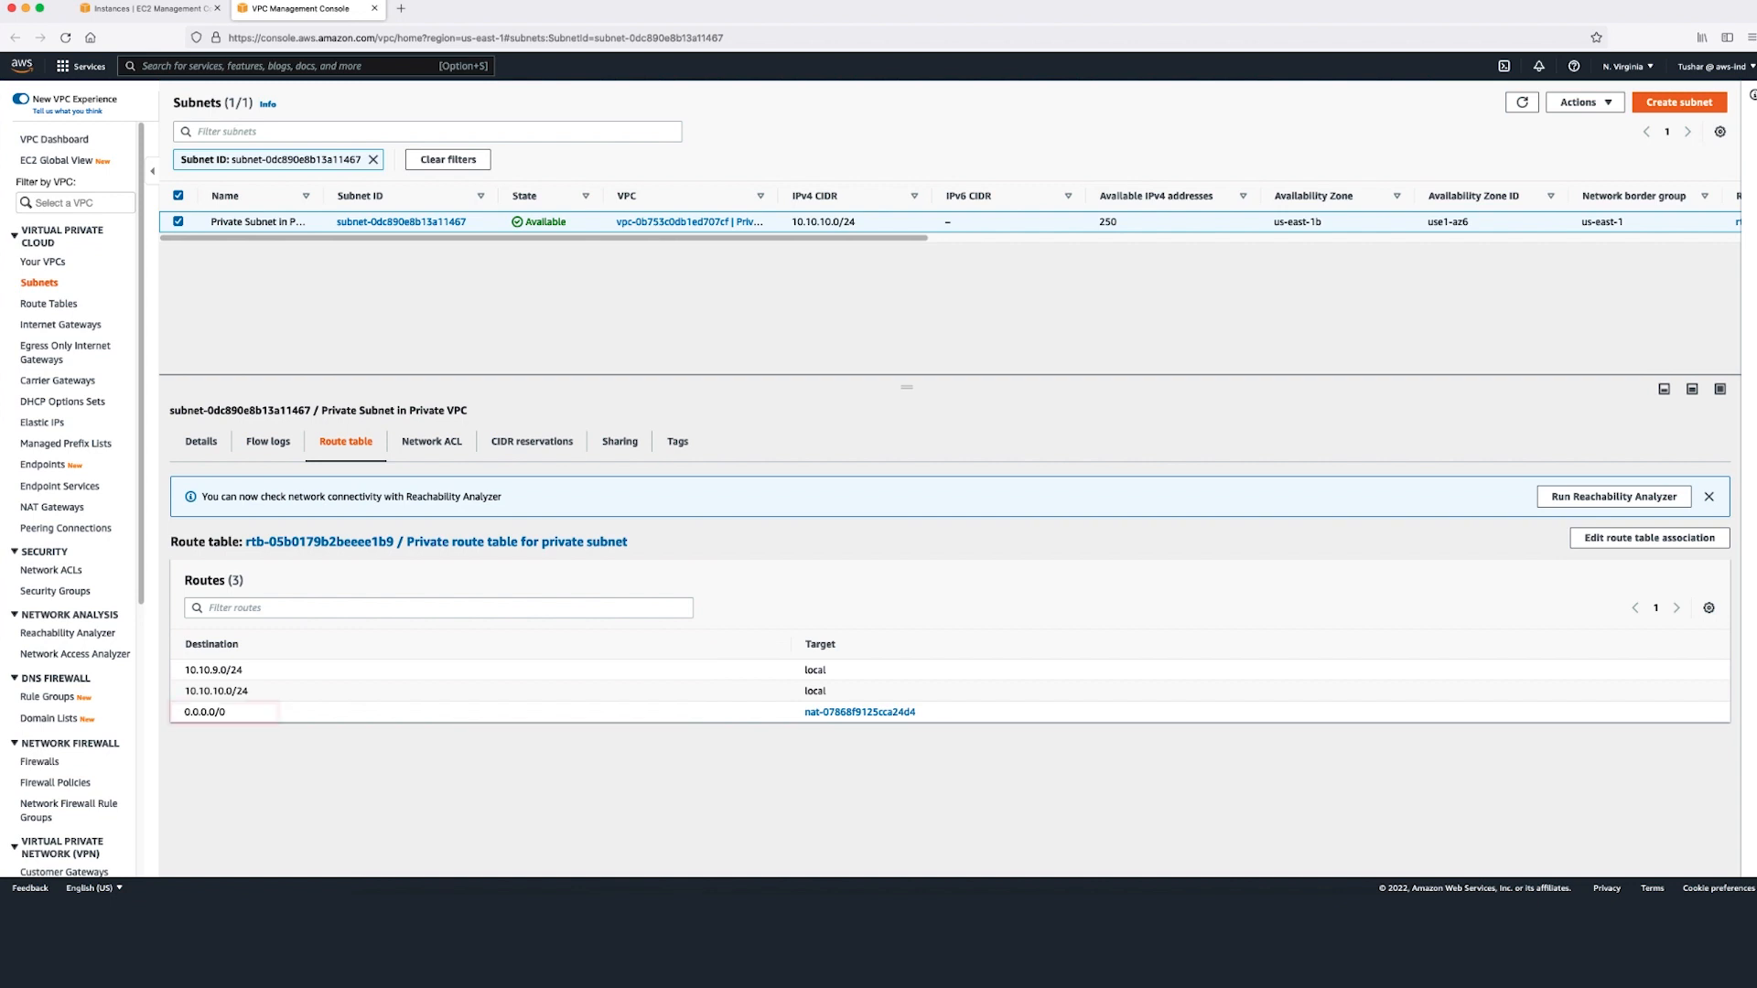
{"action": "left_click", "coordinate": [223, 712]}
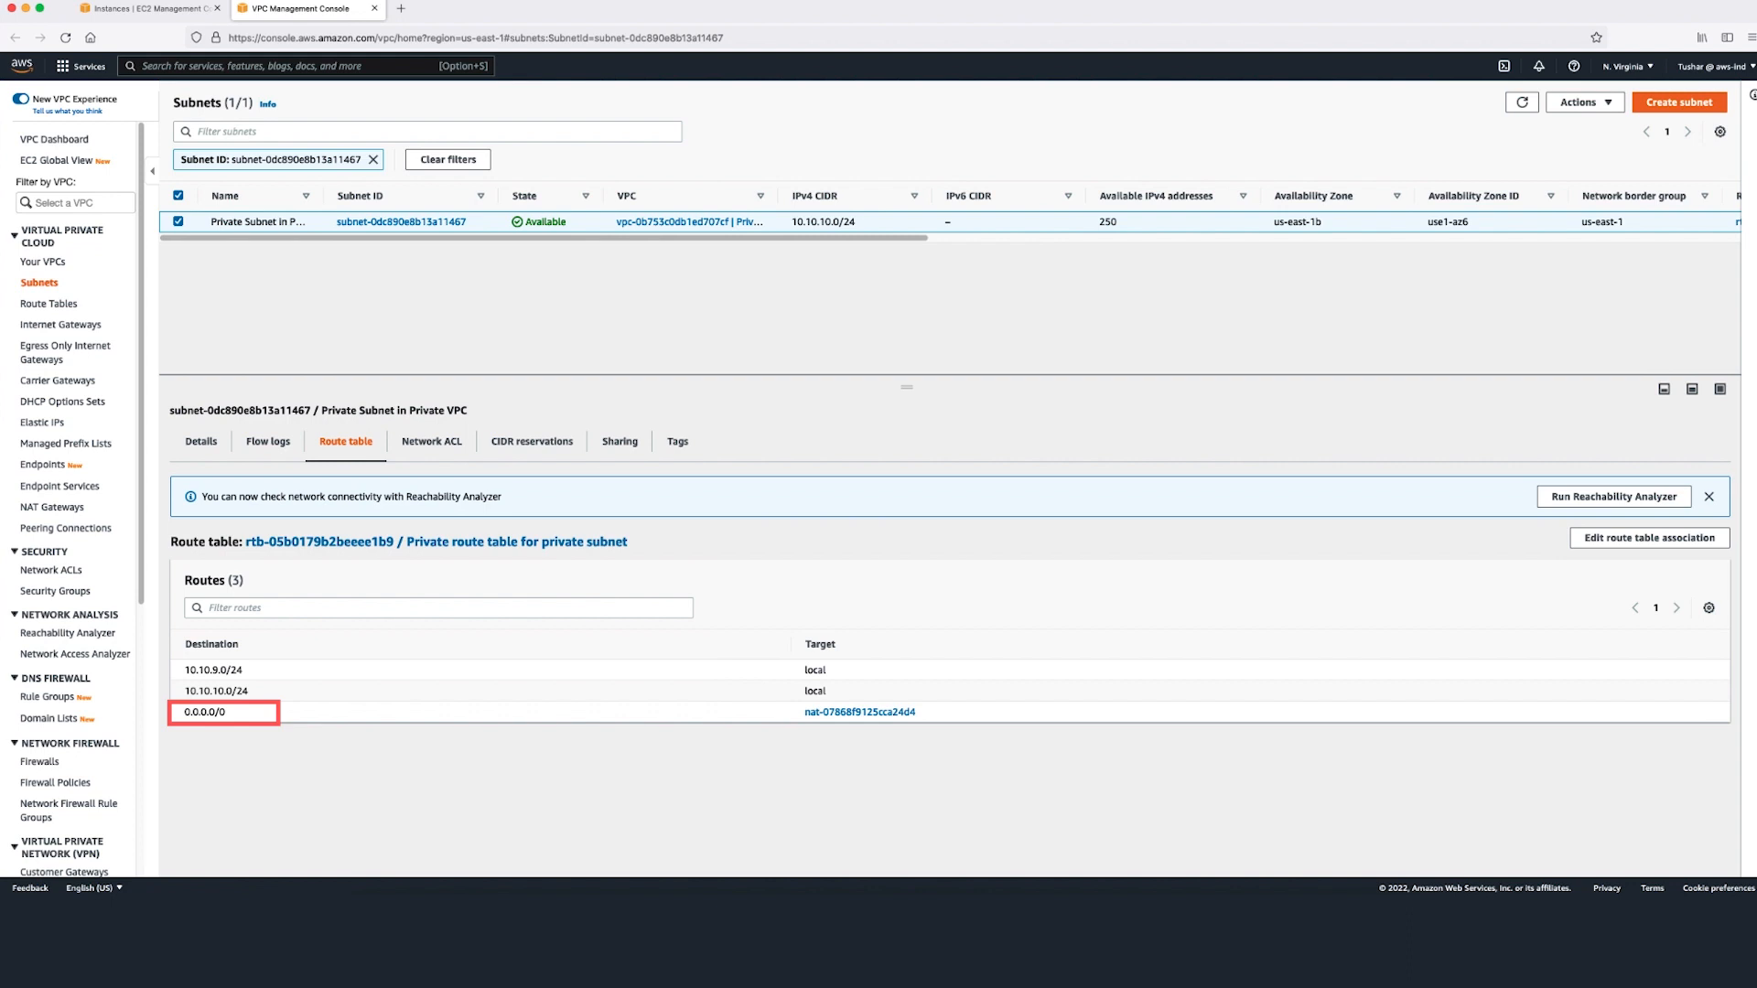